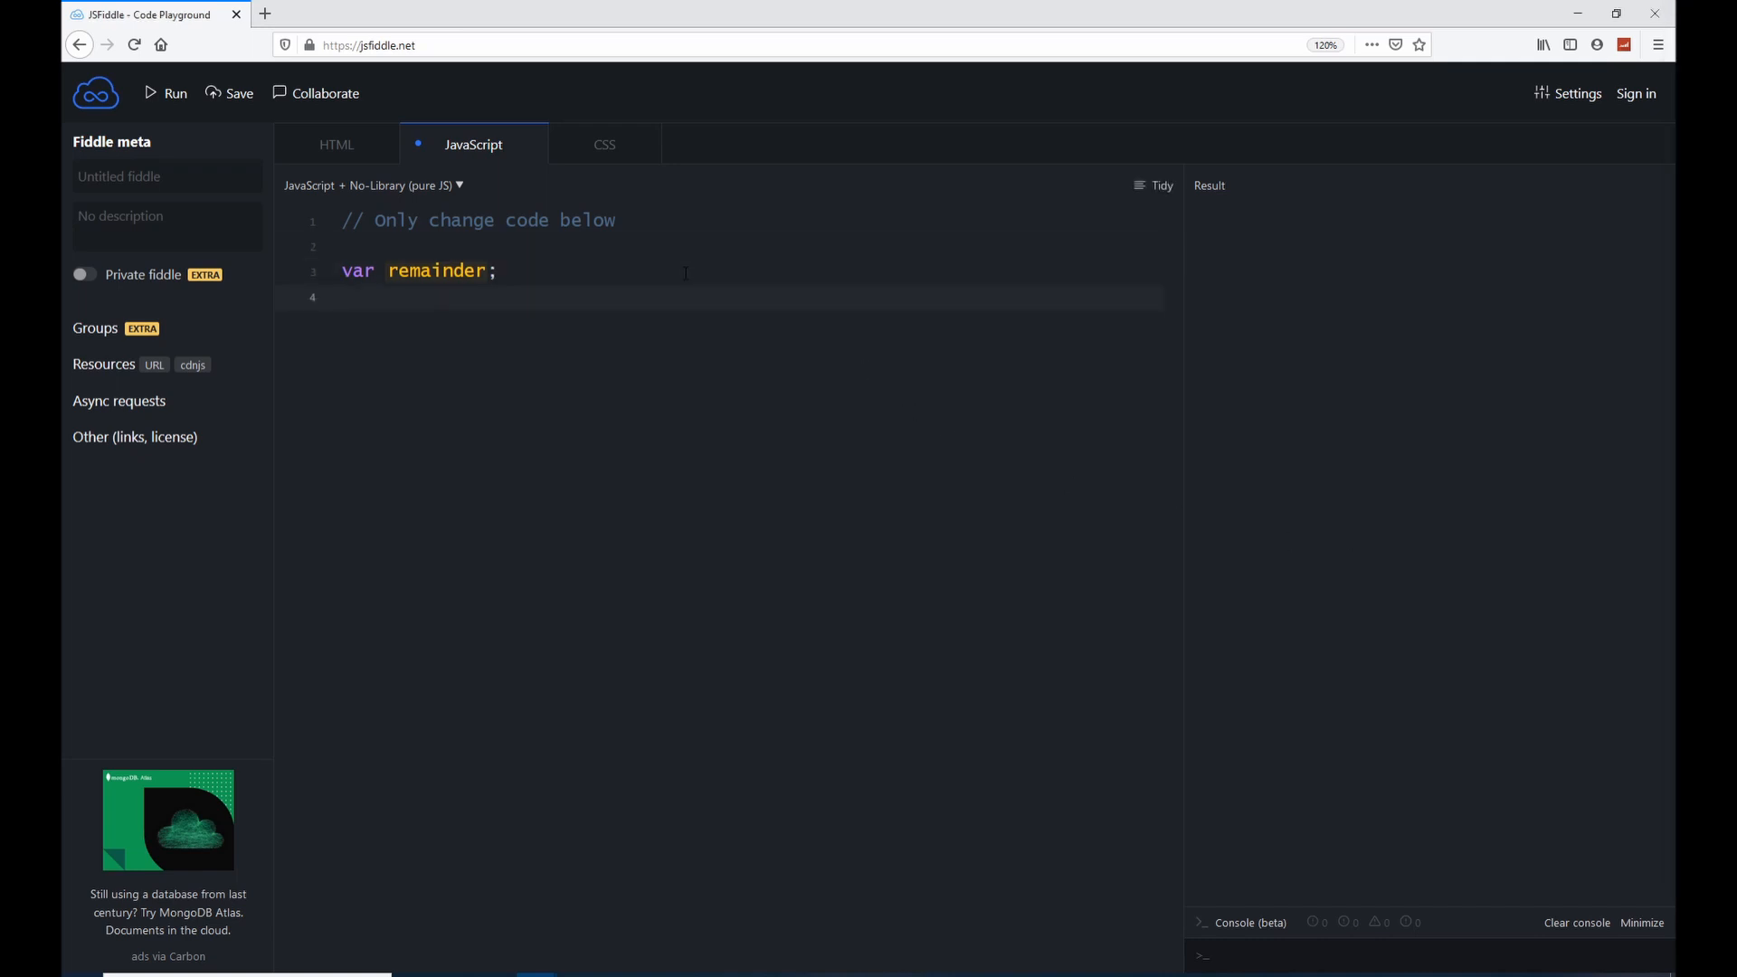
# - Write remainder = 14 % 3; followed by console.log(remainder); in the JavaScript editor
pyautogui.write('remaind')
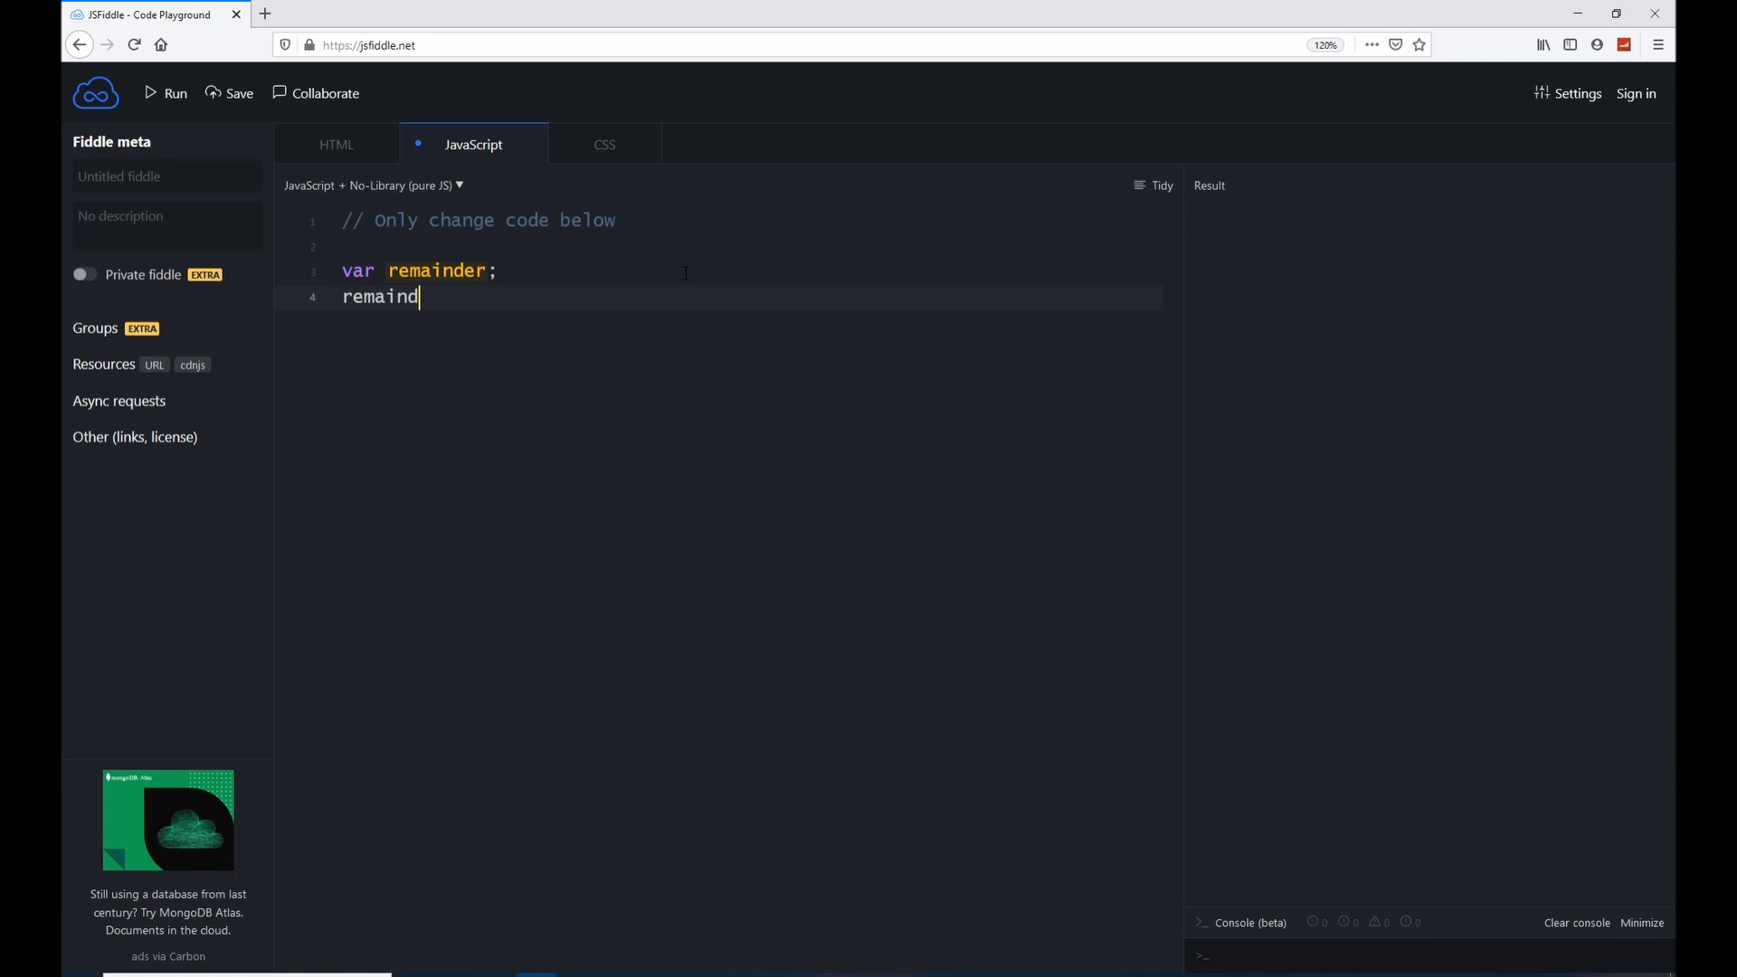
pyautogui.write('er = 1')
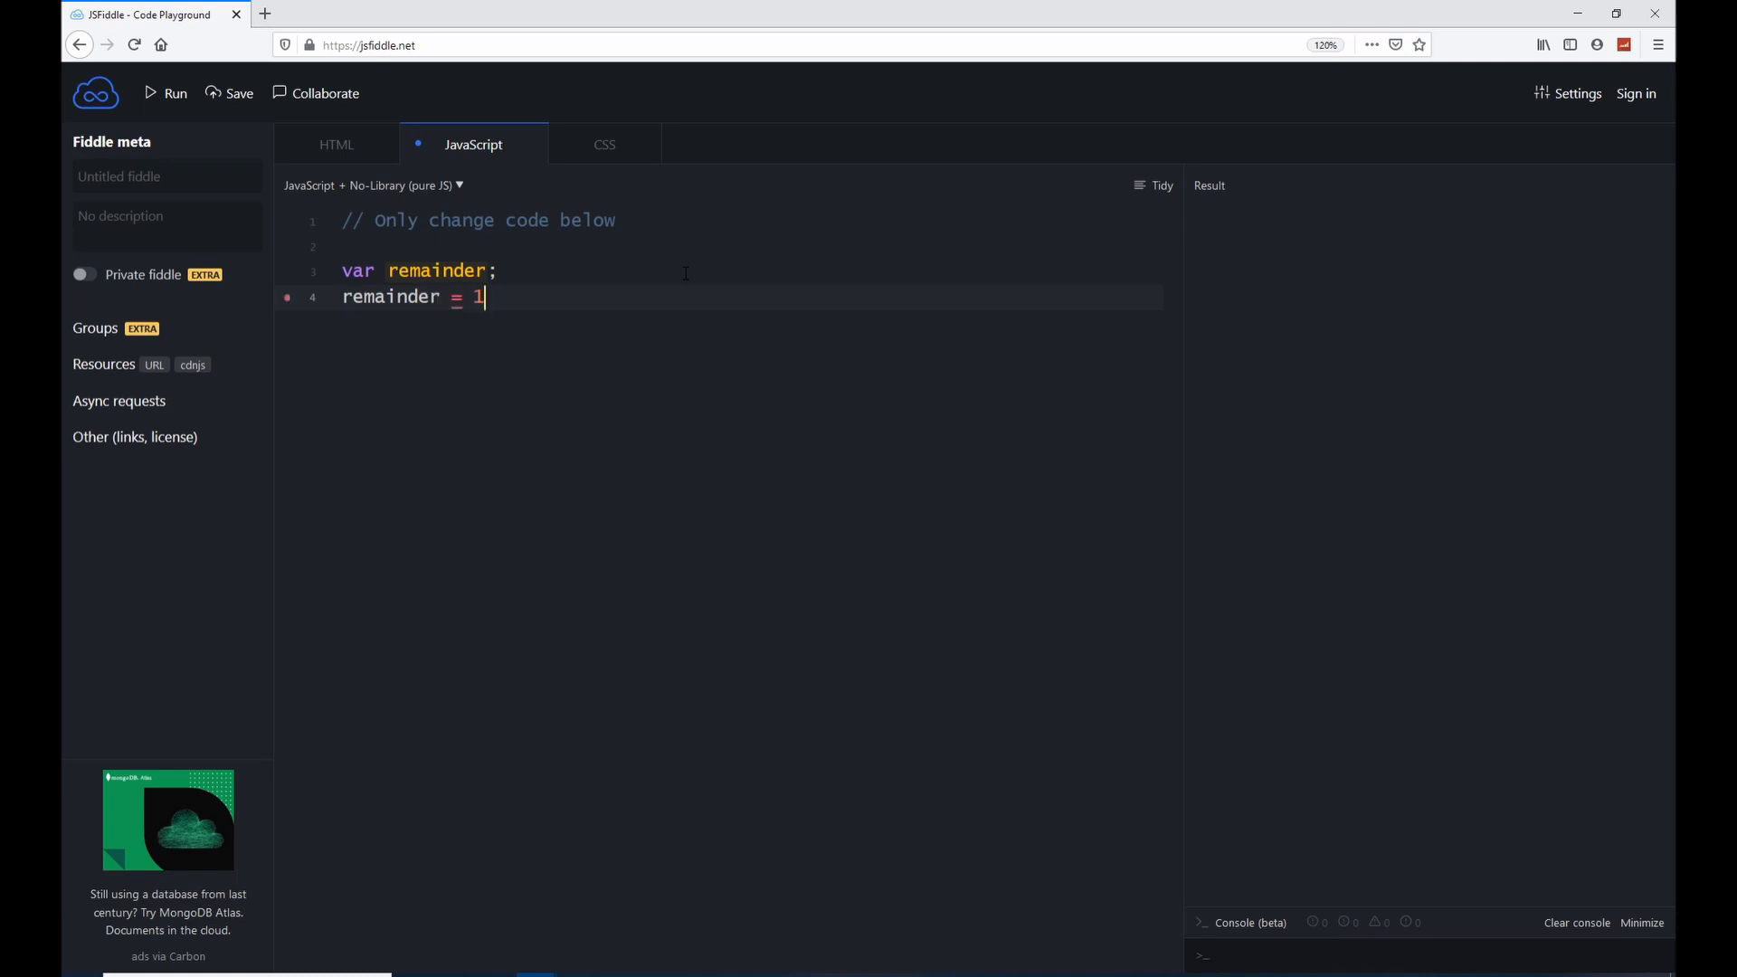
pyautogui.write('4')
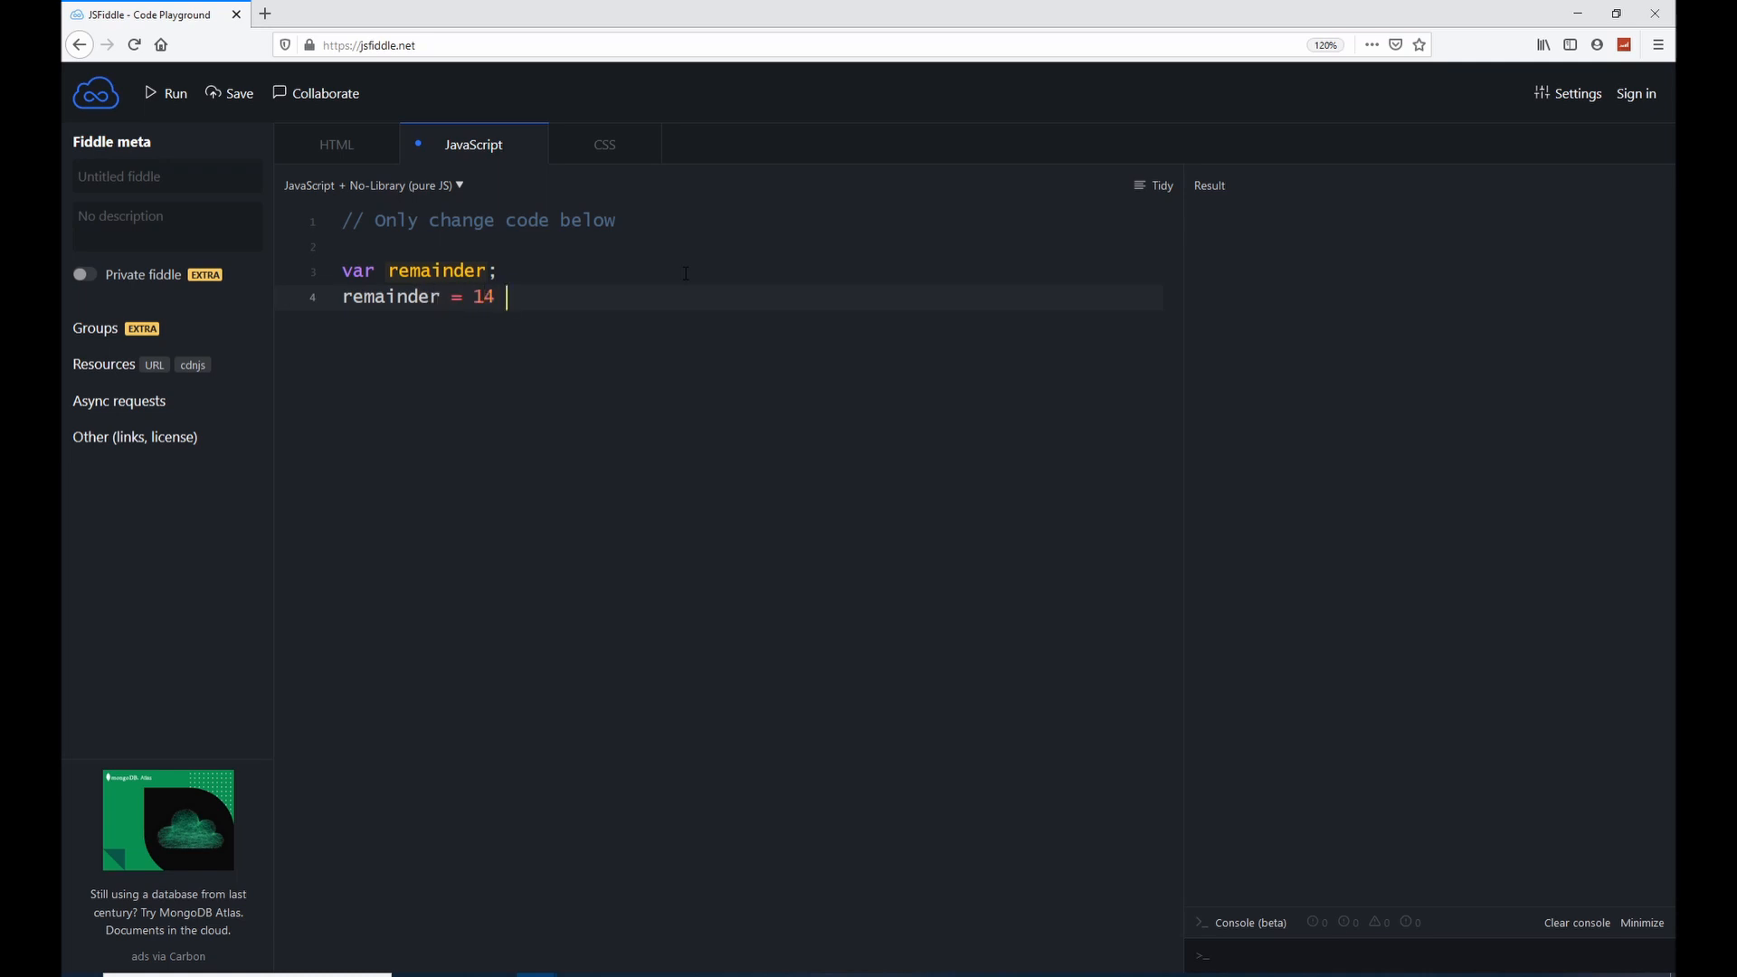
pyautogui.write('%')
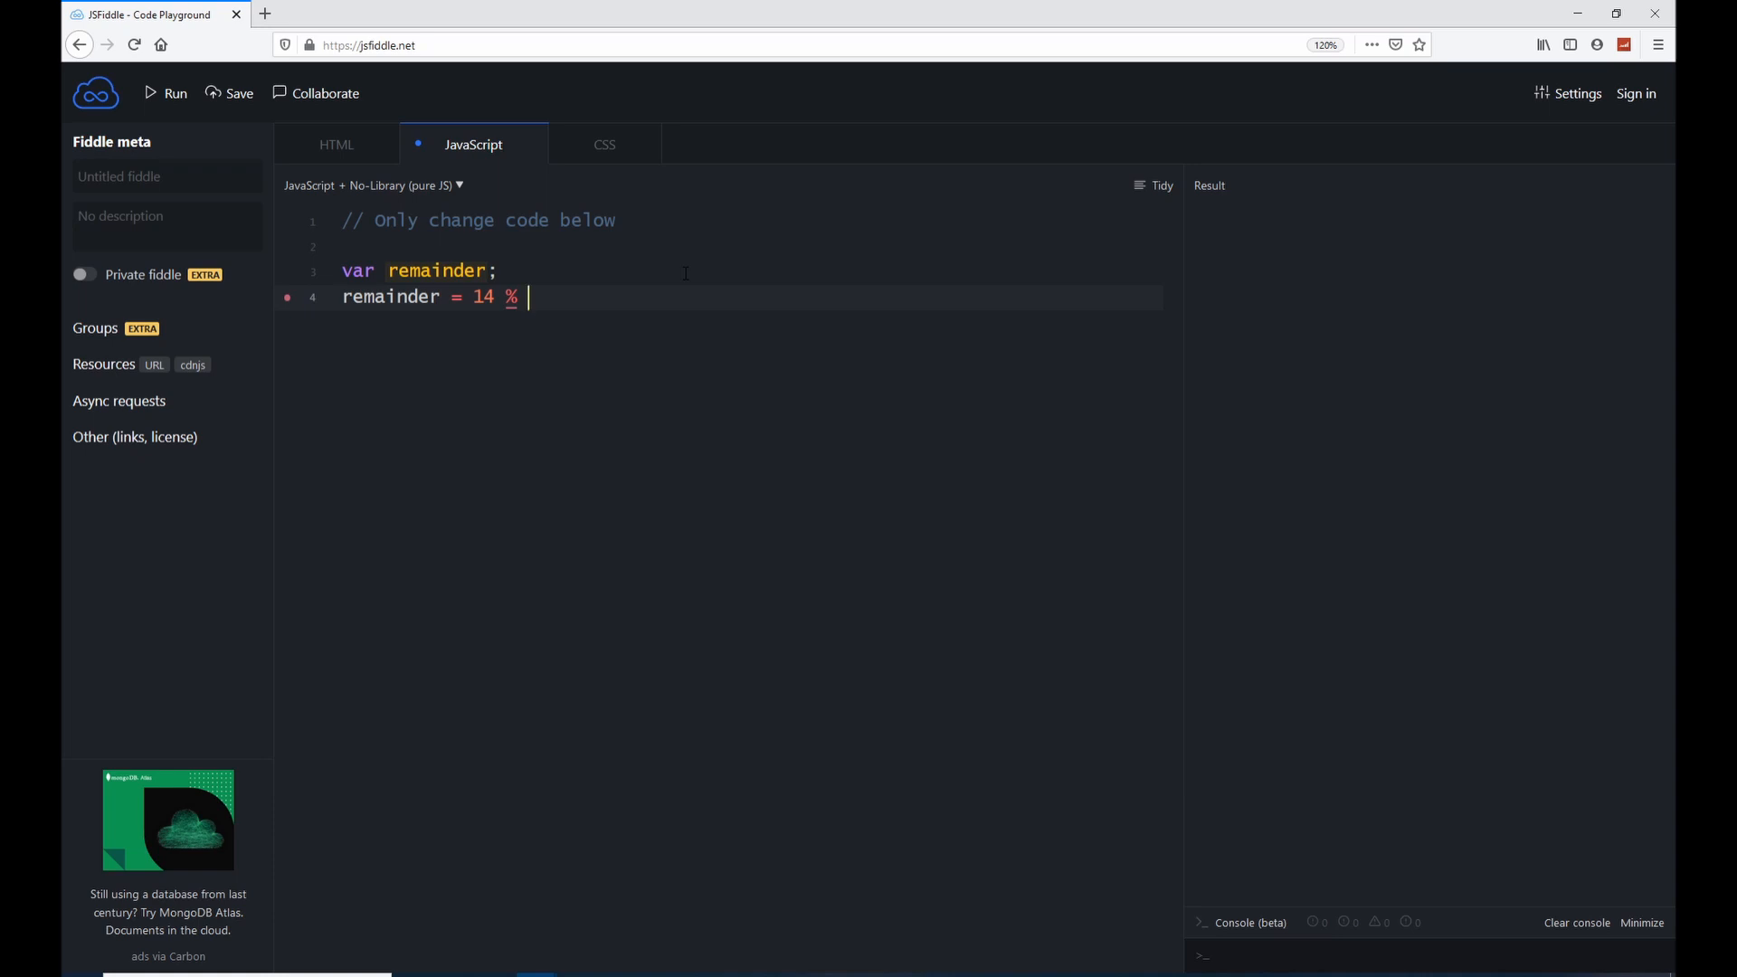
pyautogui.write('3;')
pyautogui.write('co')
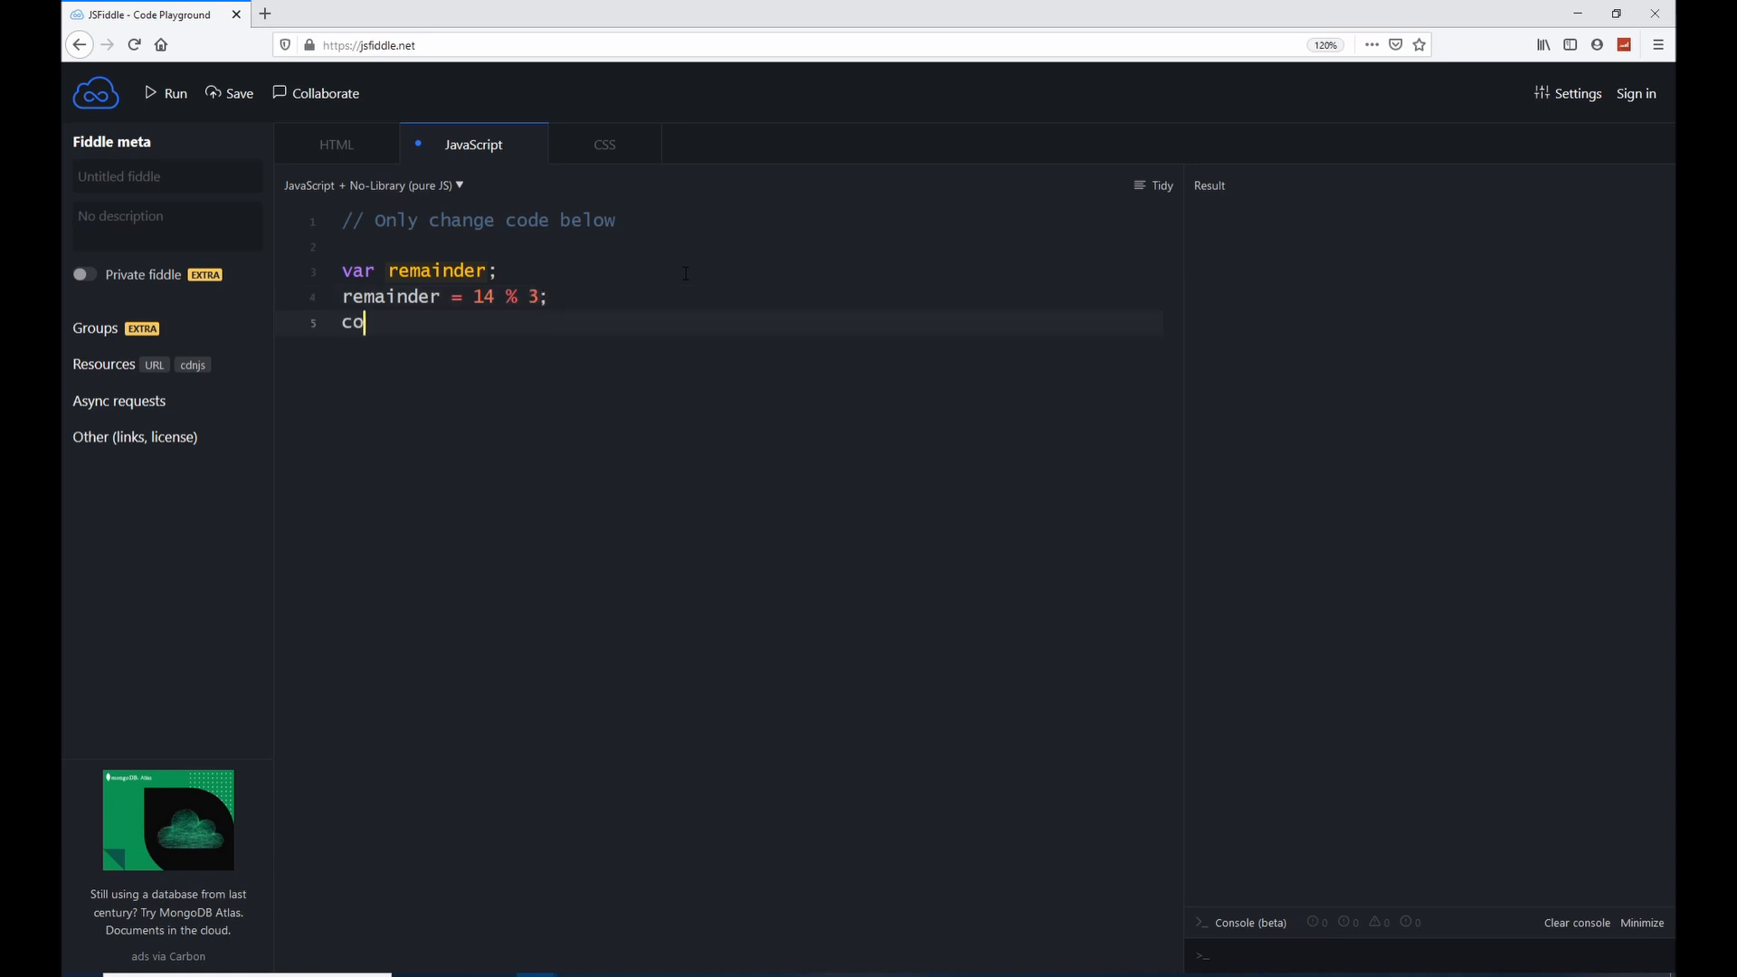
pyautogui.write('nsole.log(remainder);')
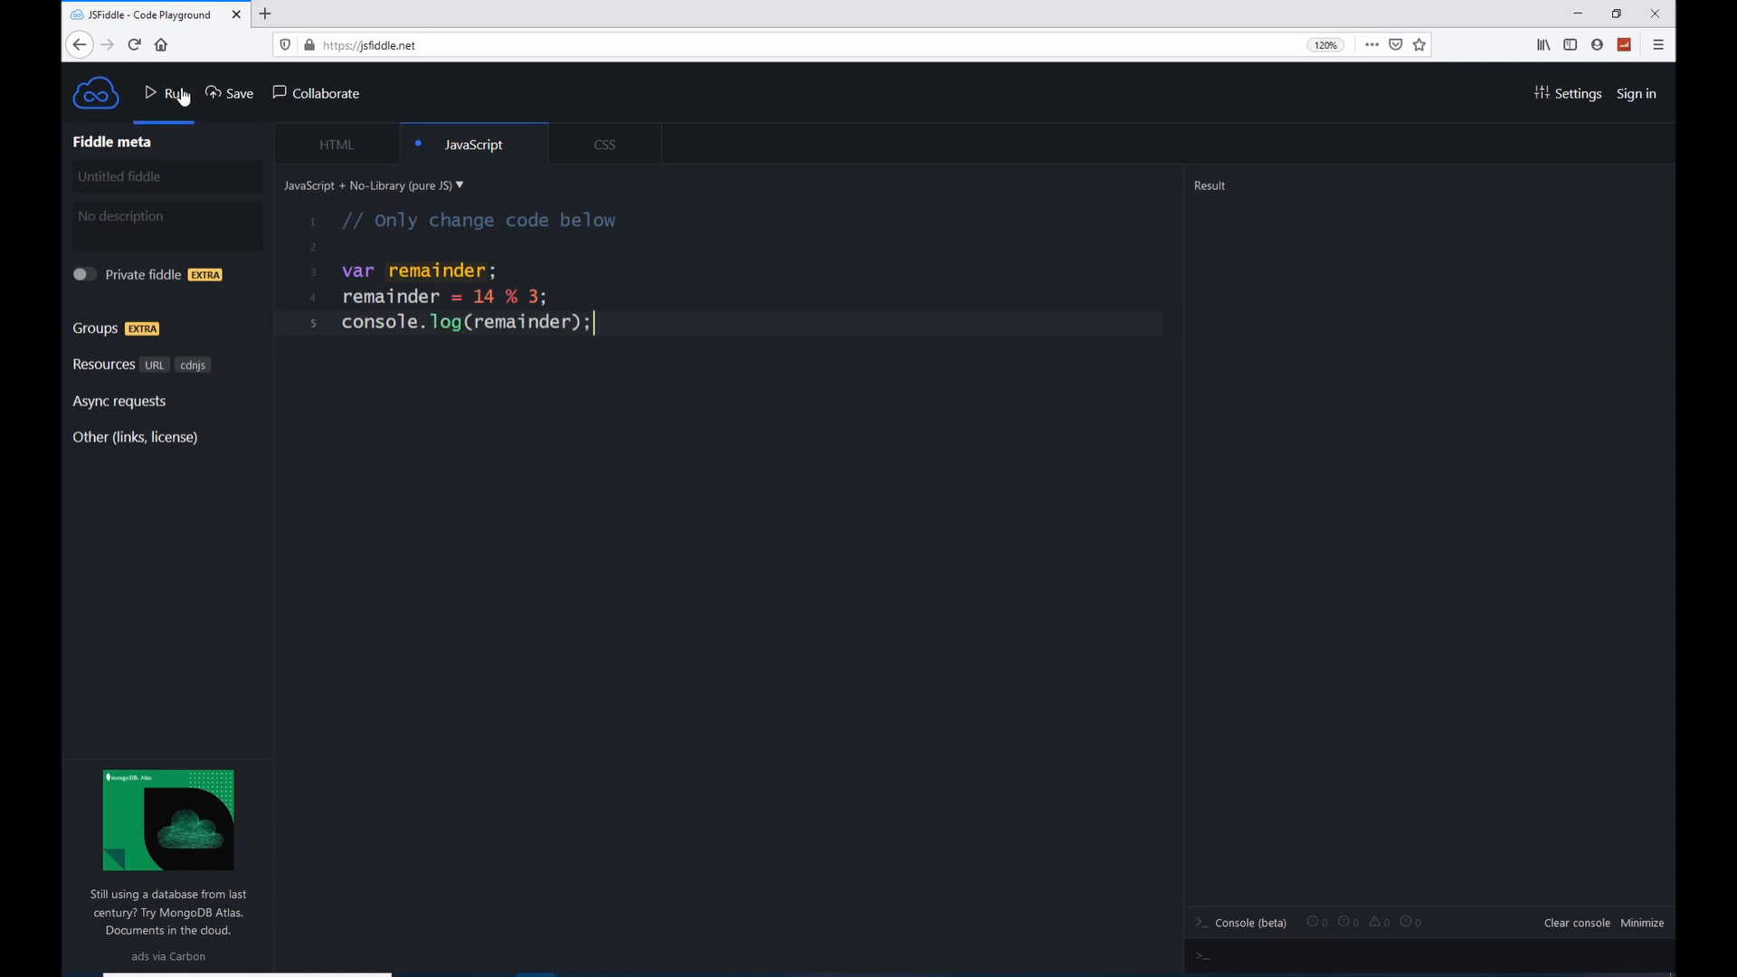
# - Run the script so the console logs the remainder of 14 % 3
pyautogui.click(166, 93)
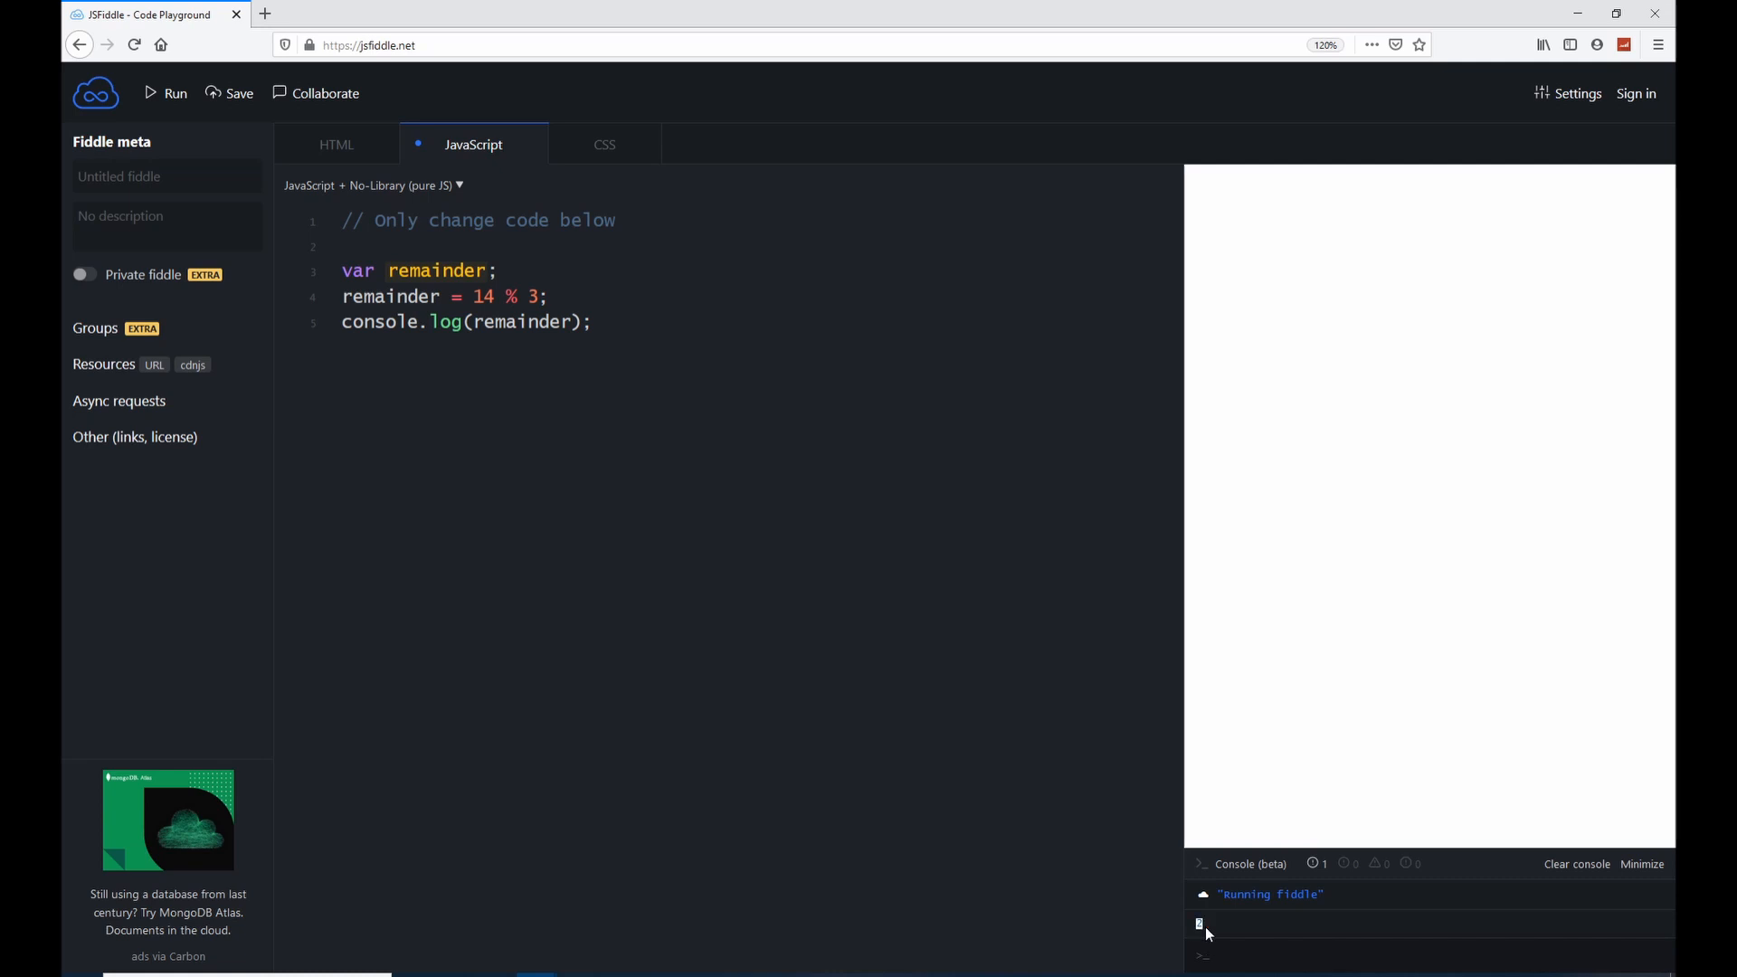
pyautogui.moveTo(1107, 930)
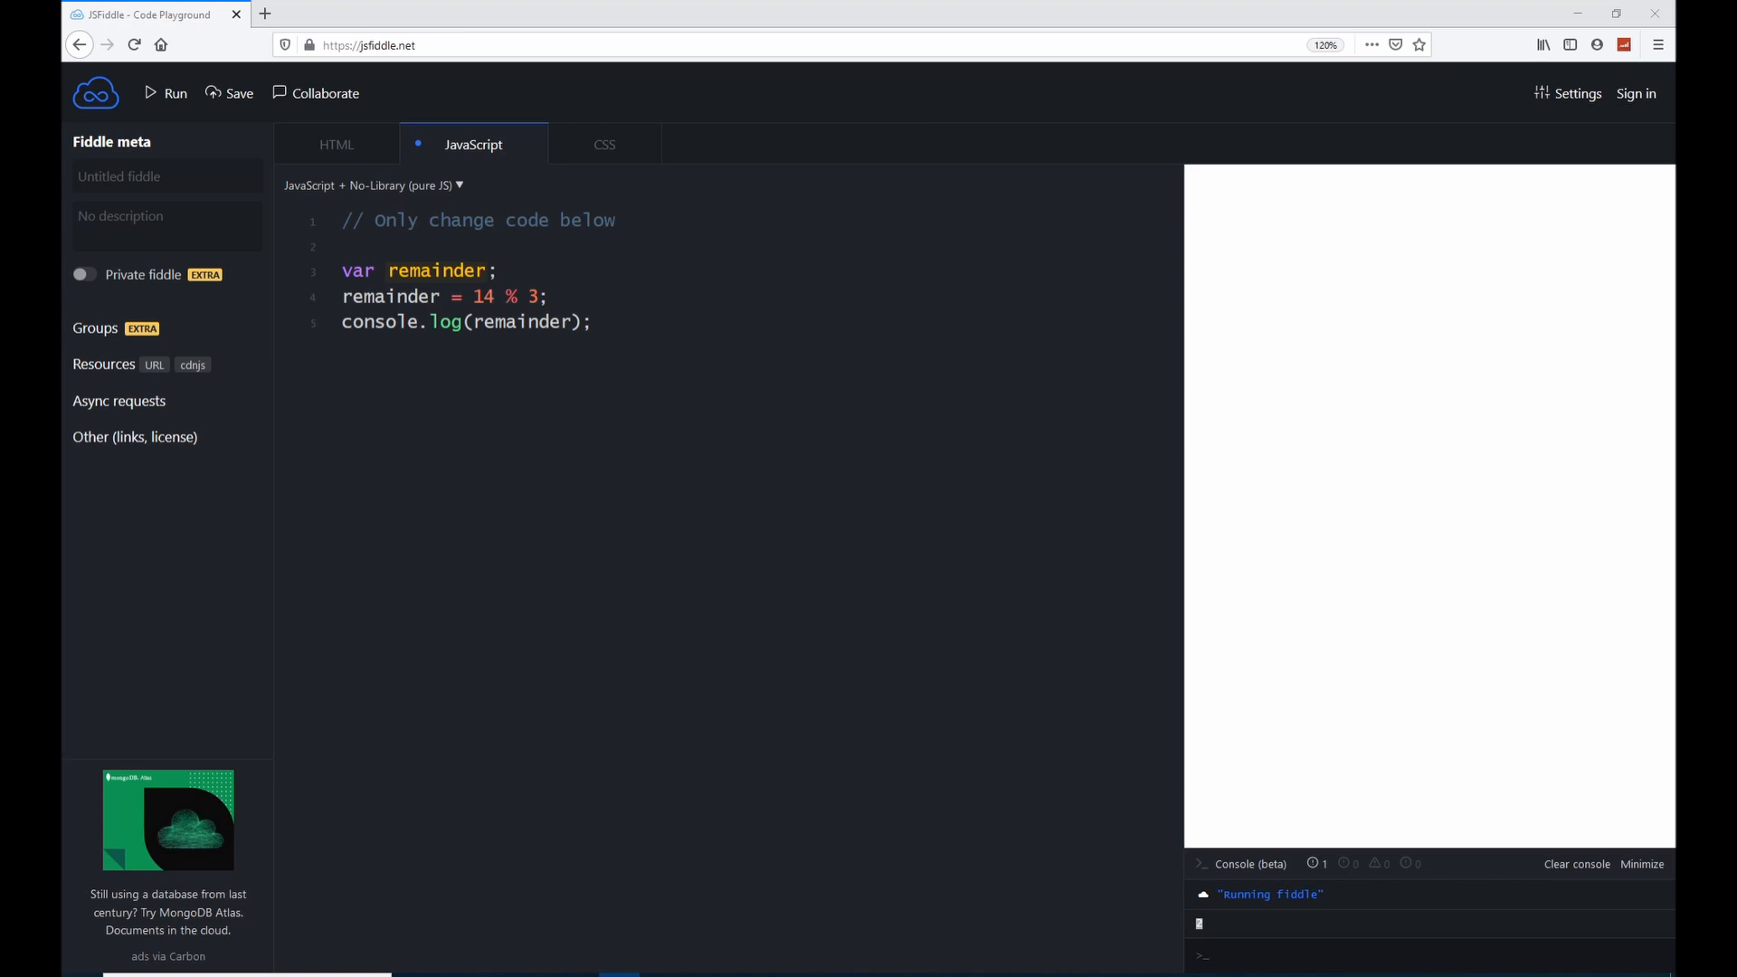
pyautogui.moveTo(485, 318)
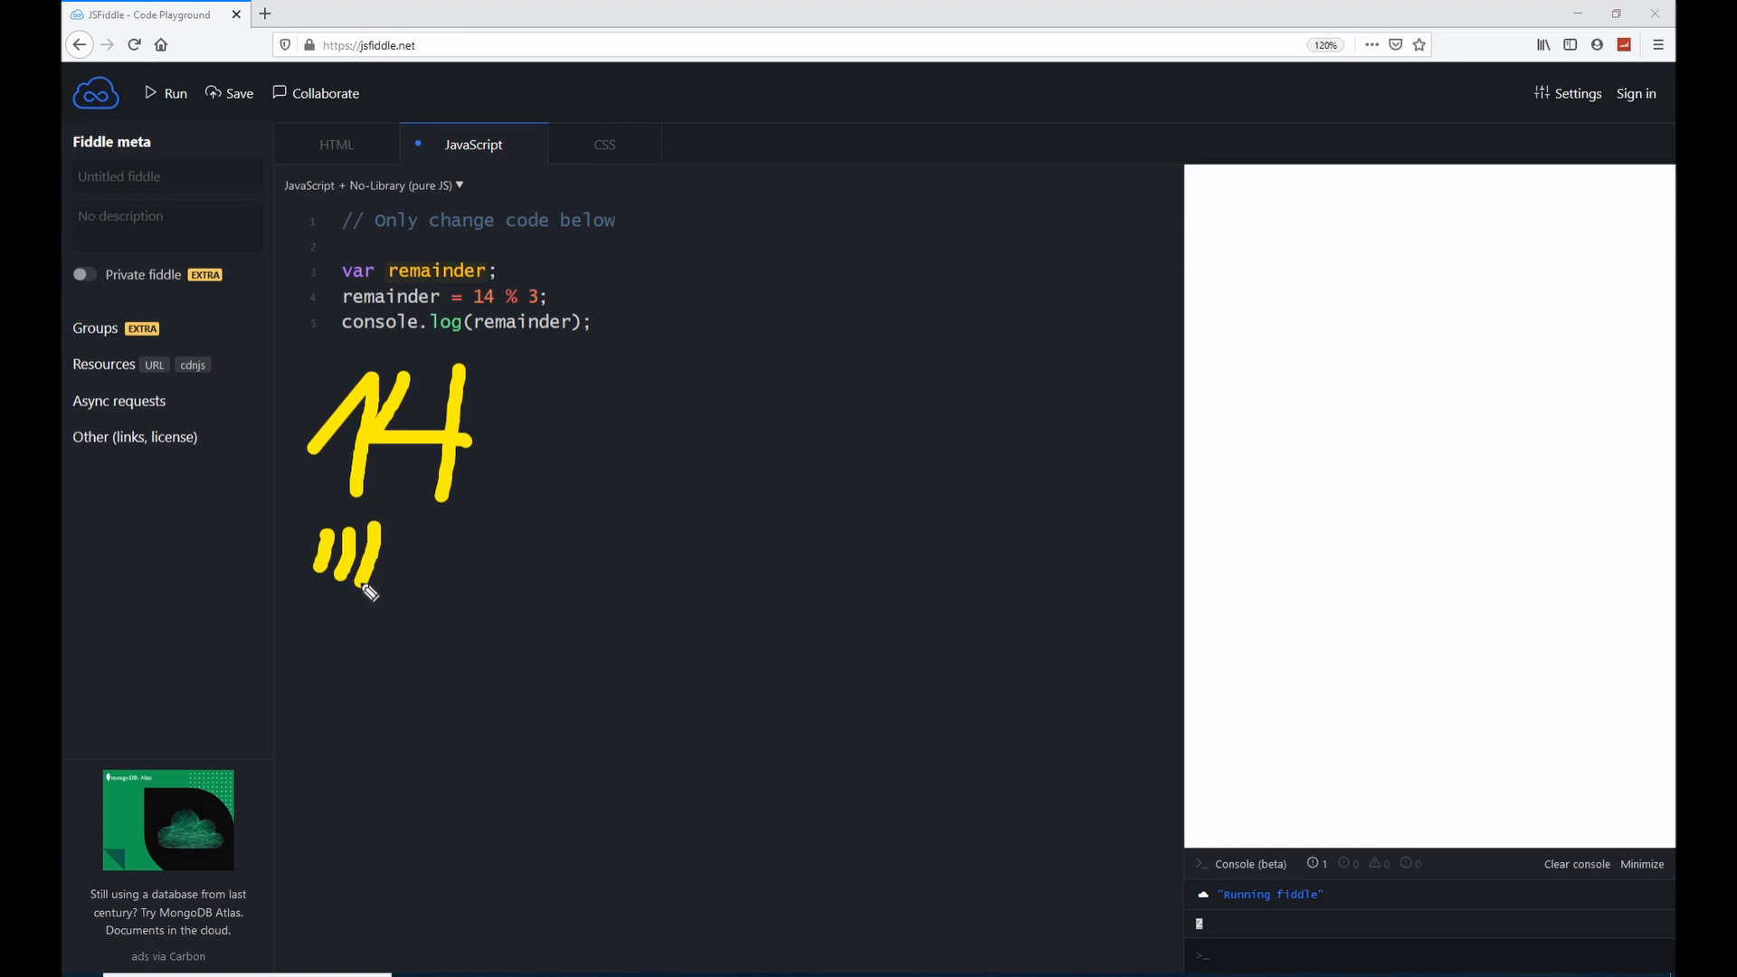
# - Draw tally marks counting out 14 beneath the code with the annotation pen
pyautogui.moveTo(315, 564); pyautogui.dragTo(416, 543)
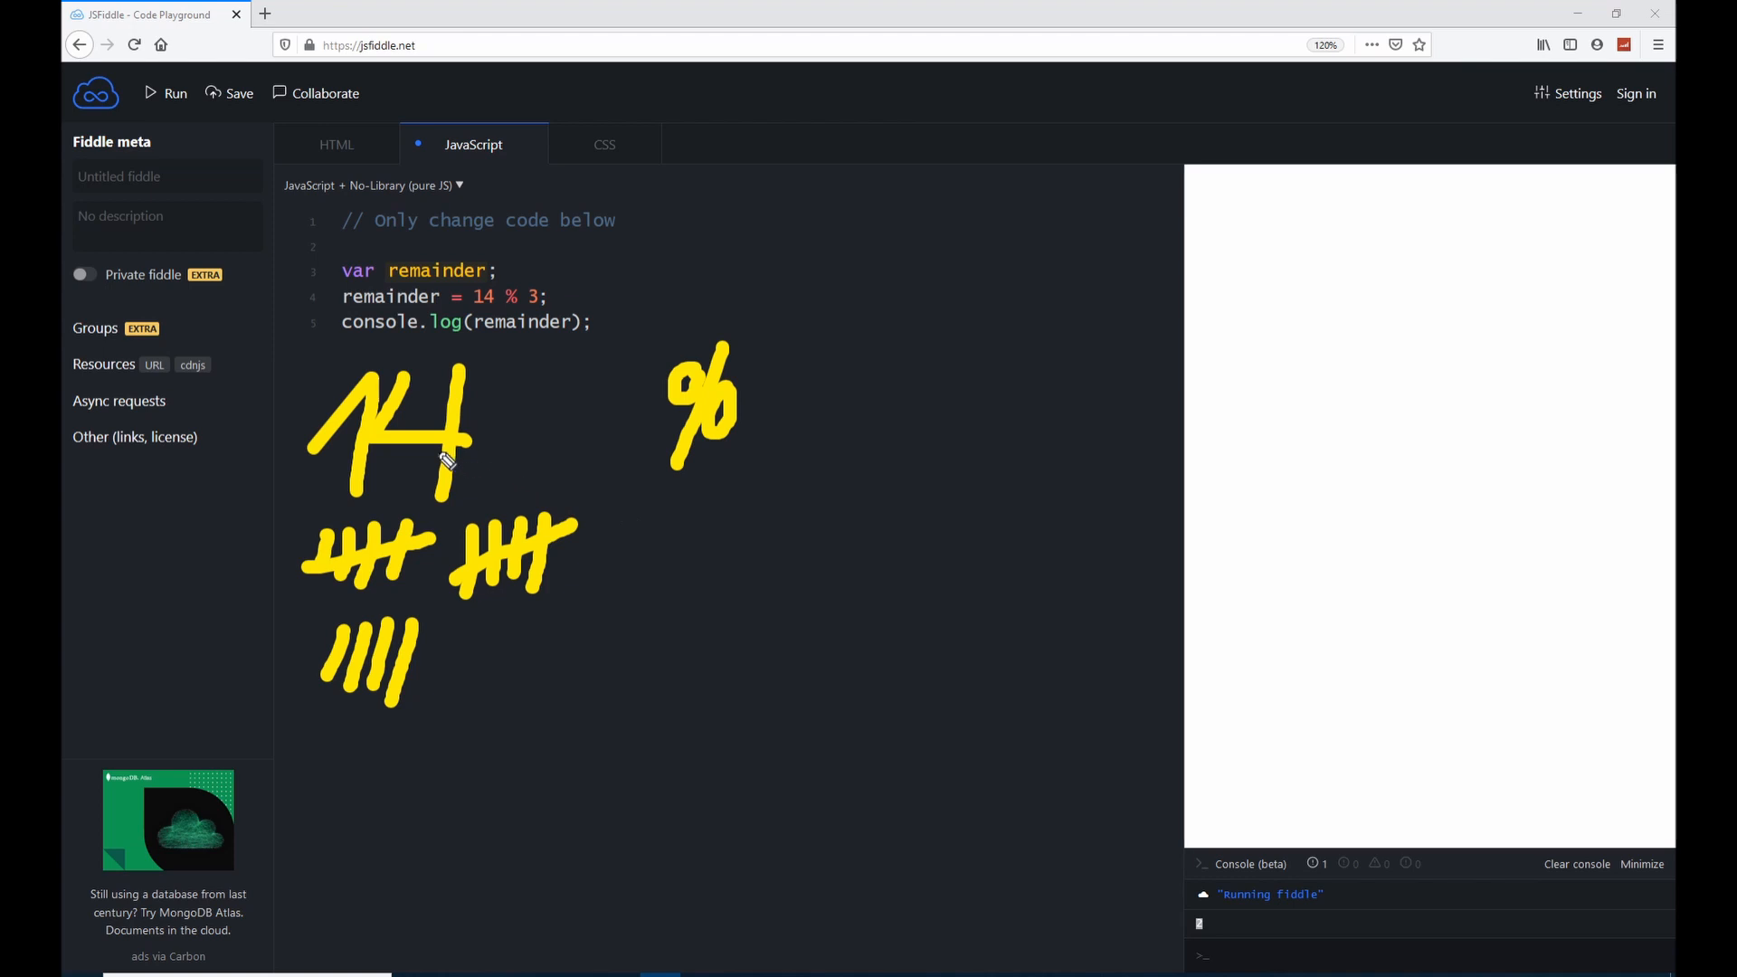
pyautogui.moveTo(374, 436)
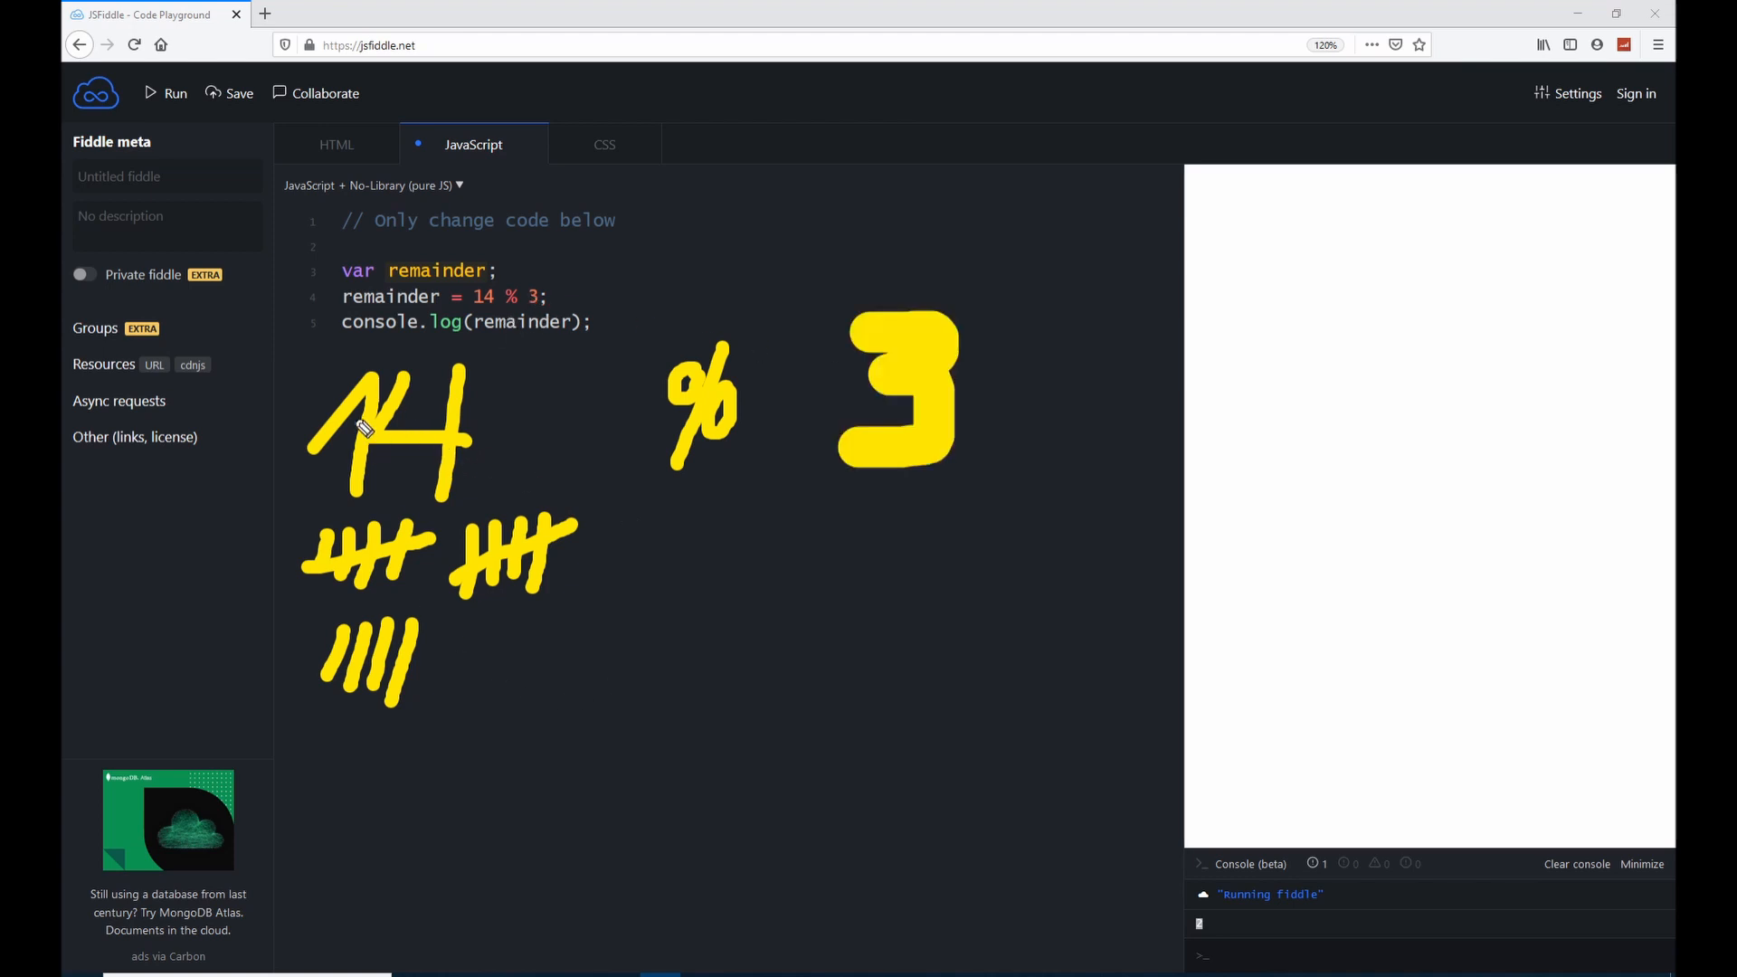
pyautogui.moveTo(917, 396)
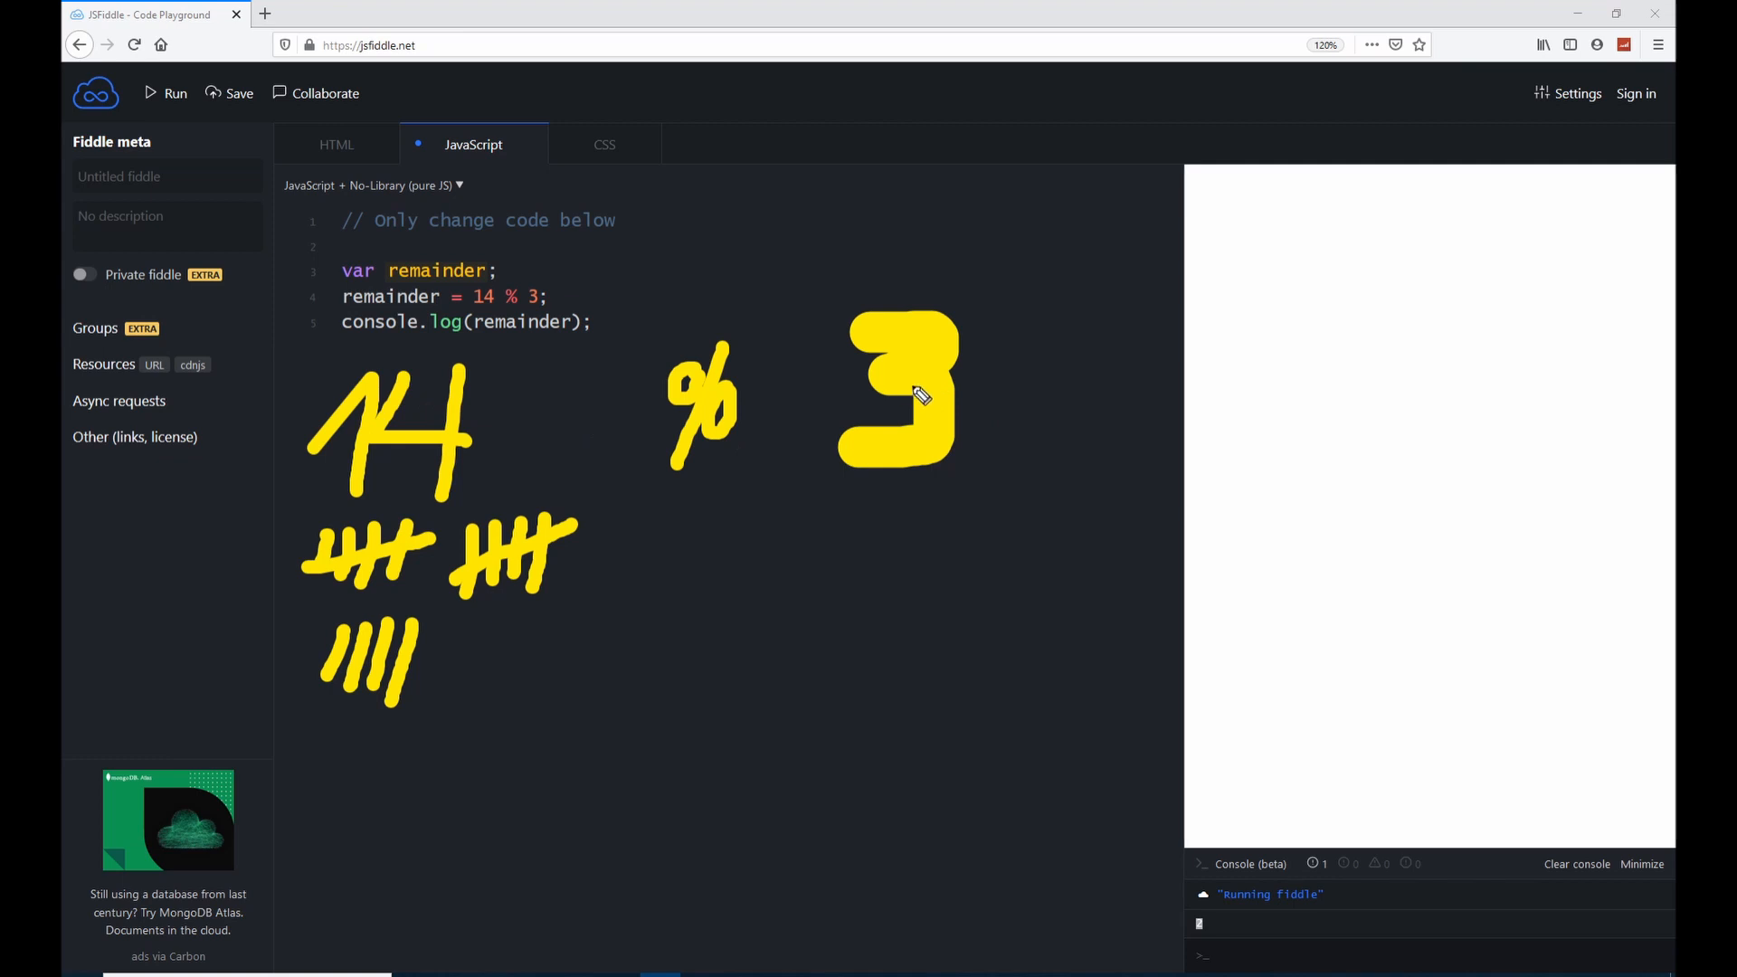
pyautogui.moveTo(1048, 413)
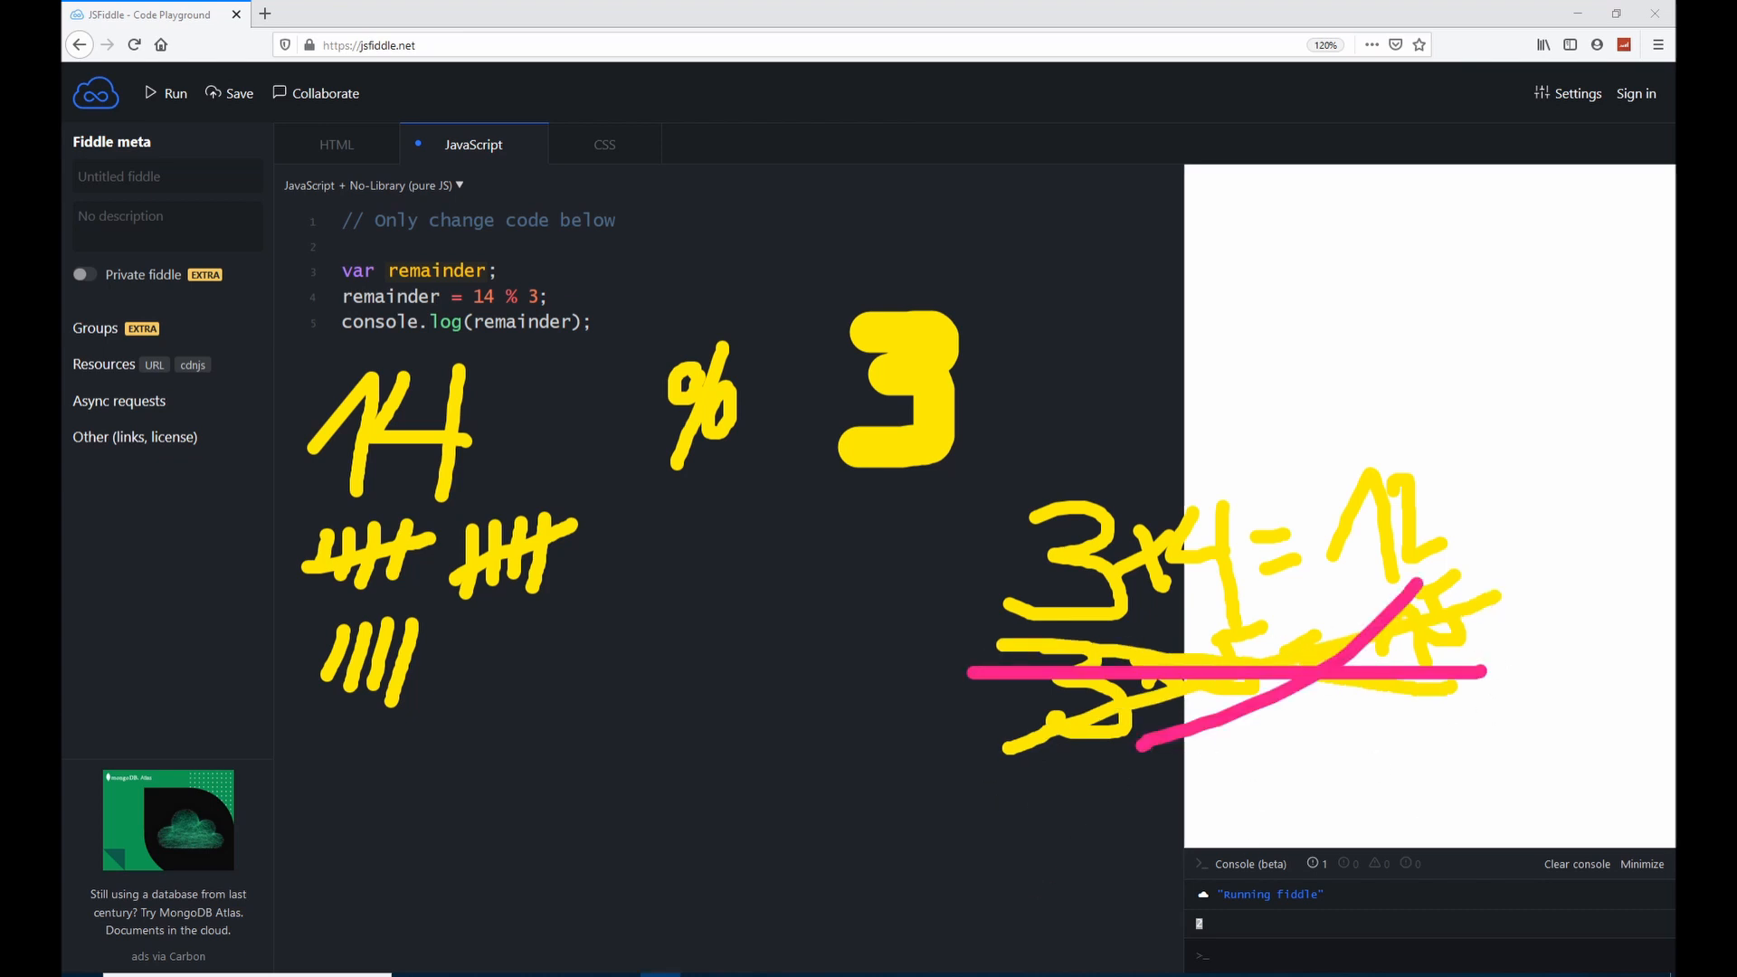
pyautogui.moveTo(1565, 472)
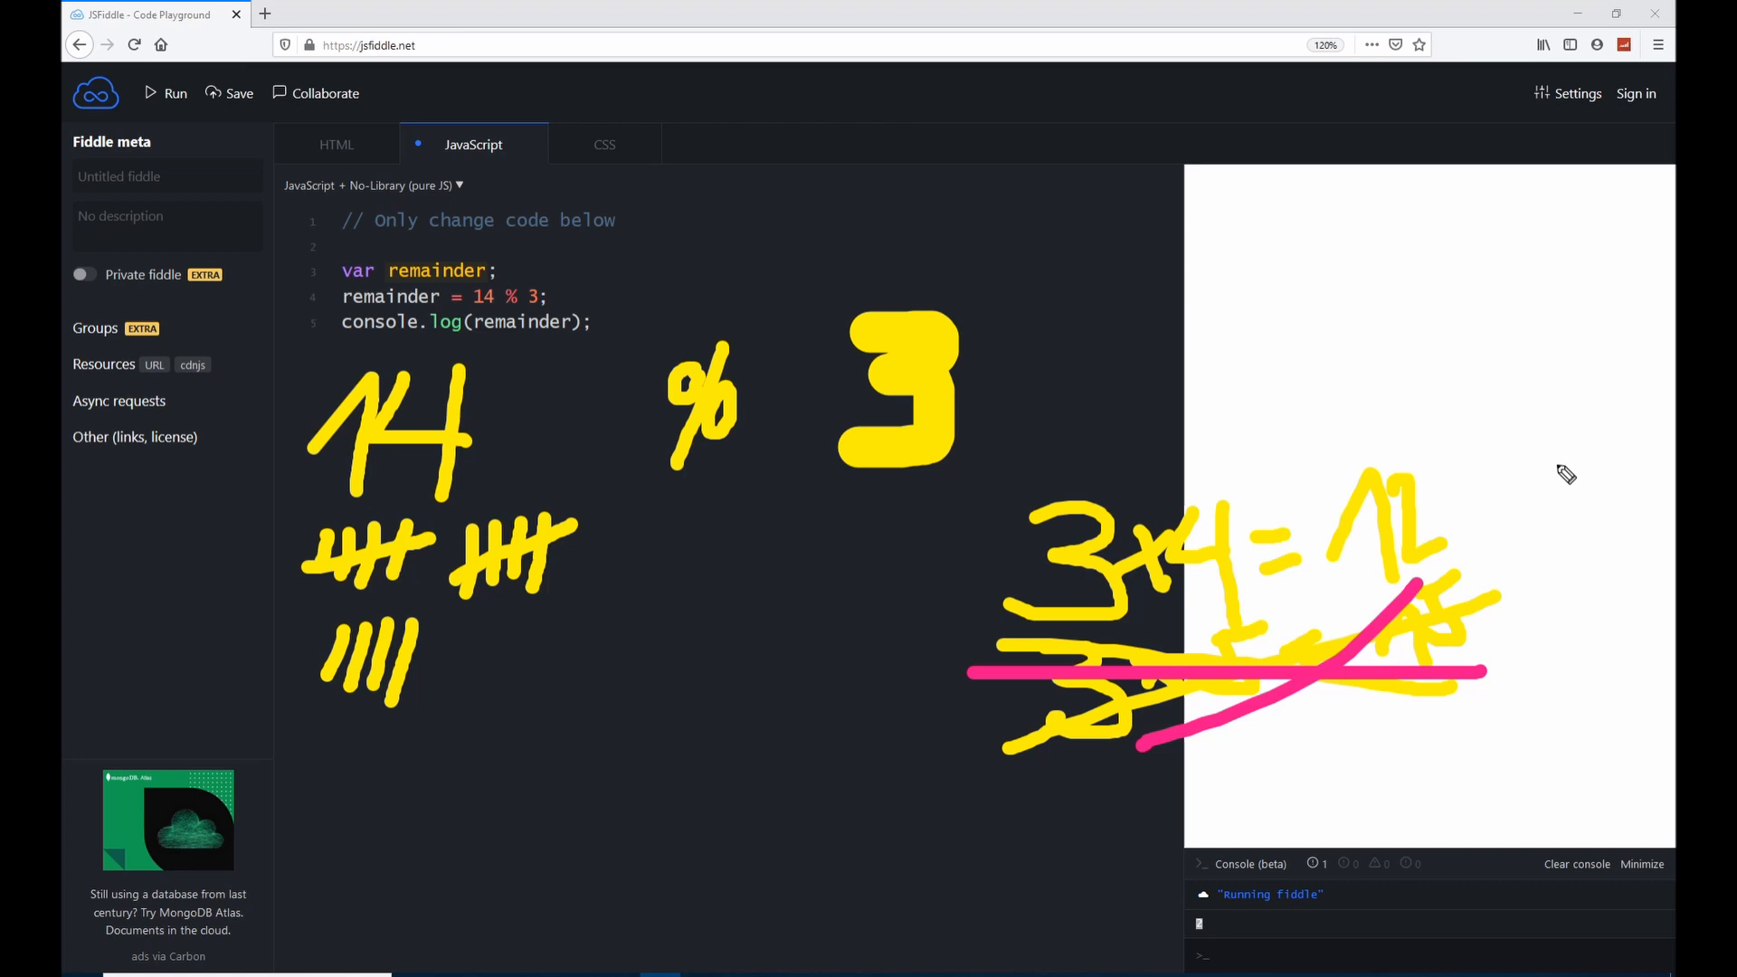
pyautogui.moveTo(401, 436)
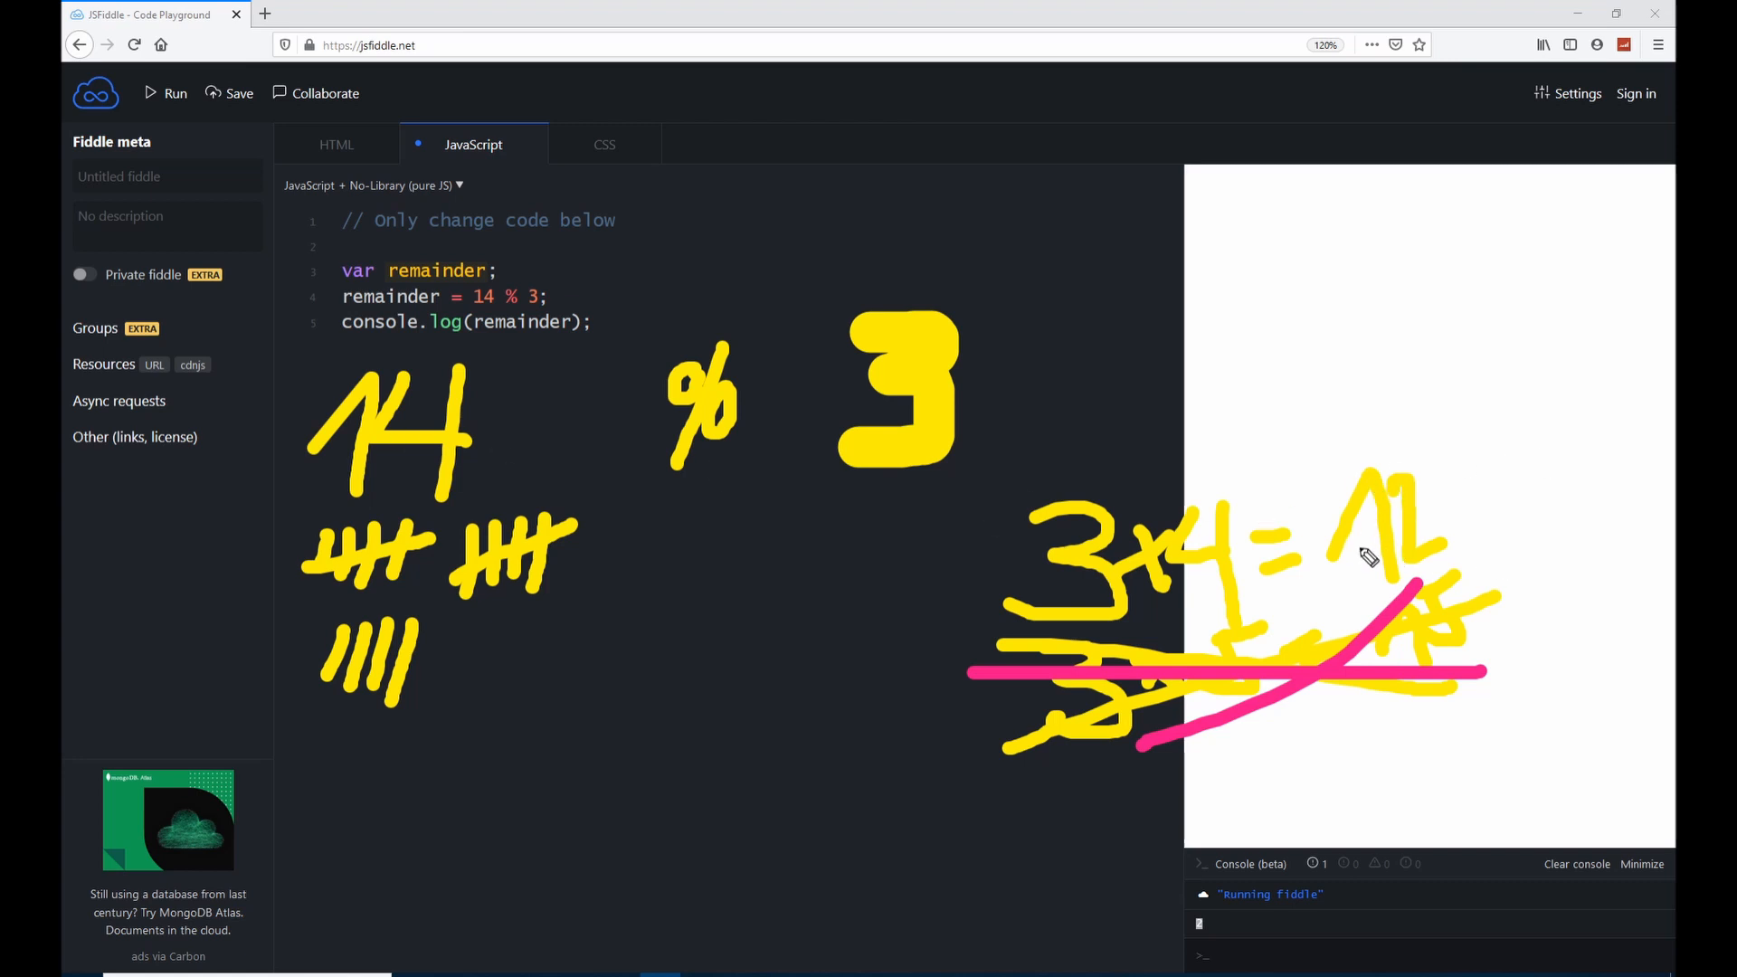
pyautogui.moveTo(365, 422)
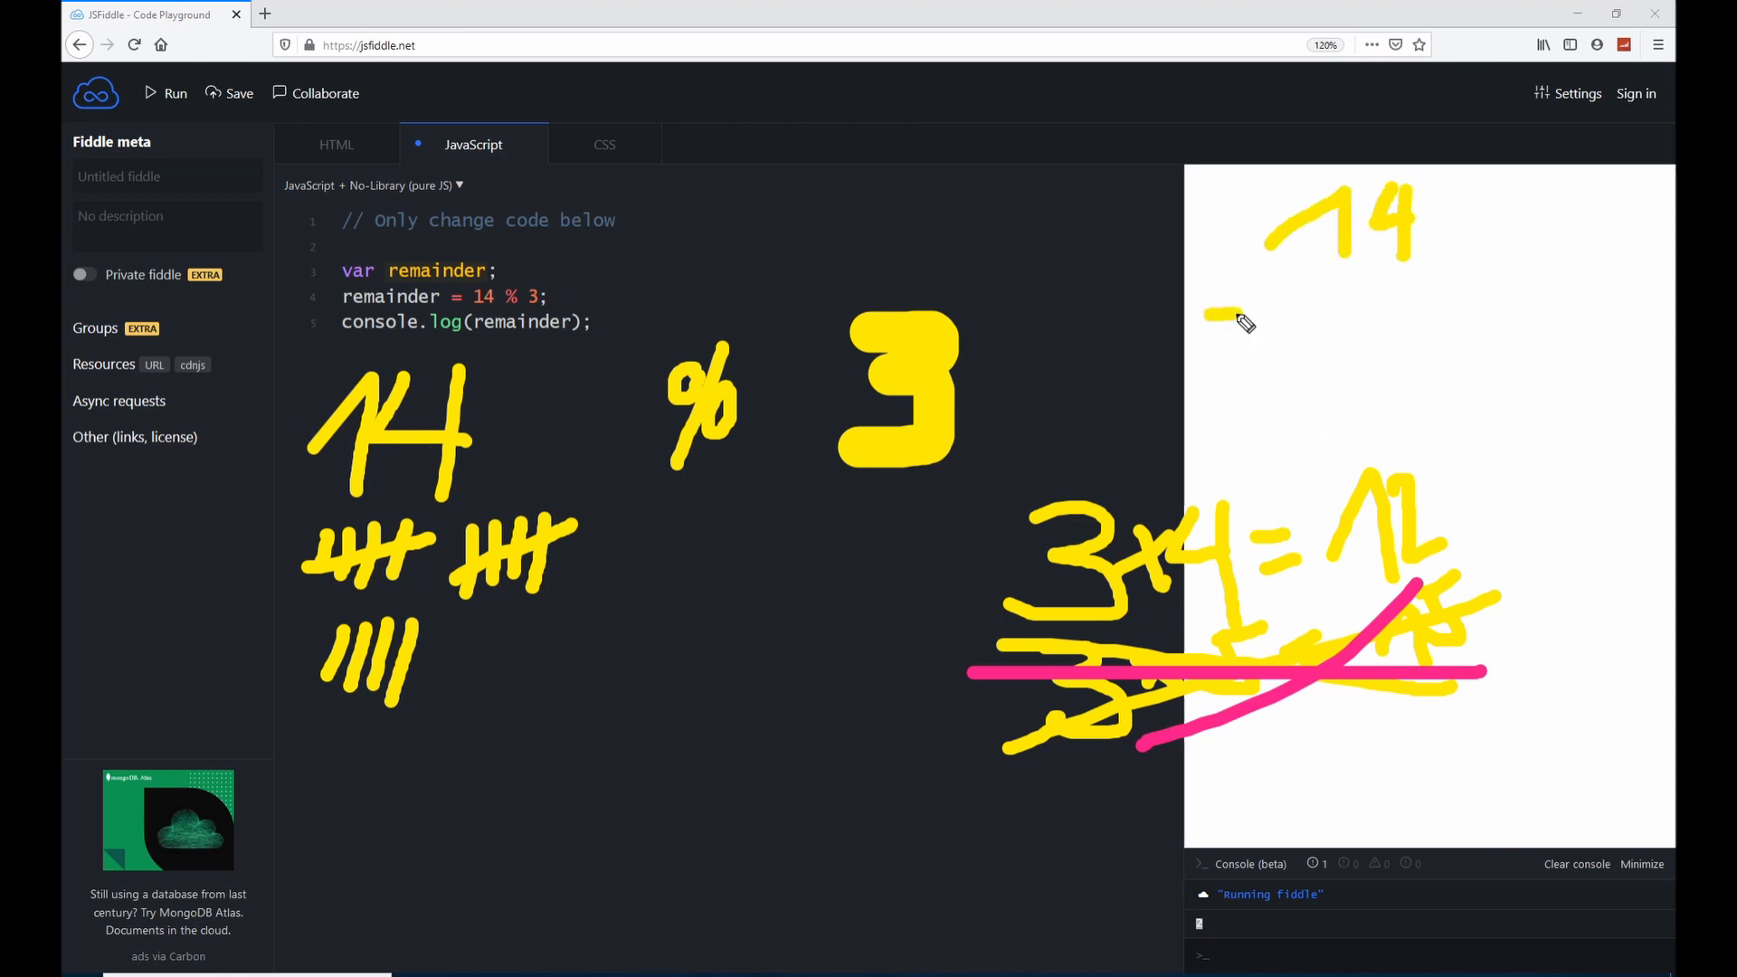
# - Sketch 14 minus 12 giving a circled 2 and arrow it down to the console's 2
pyautogui.moveTo(1284, 299); pyautogui.dragTo(1561, 366)
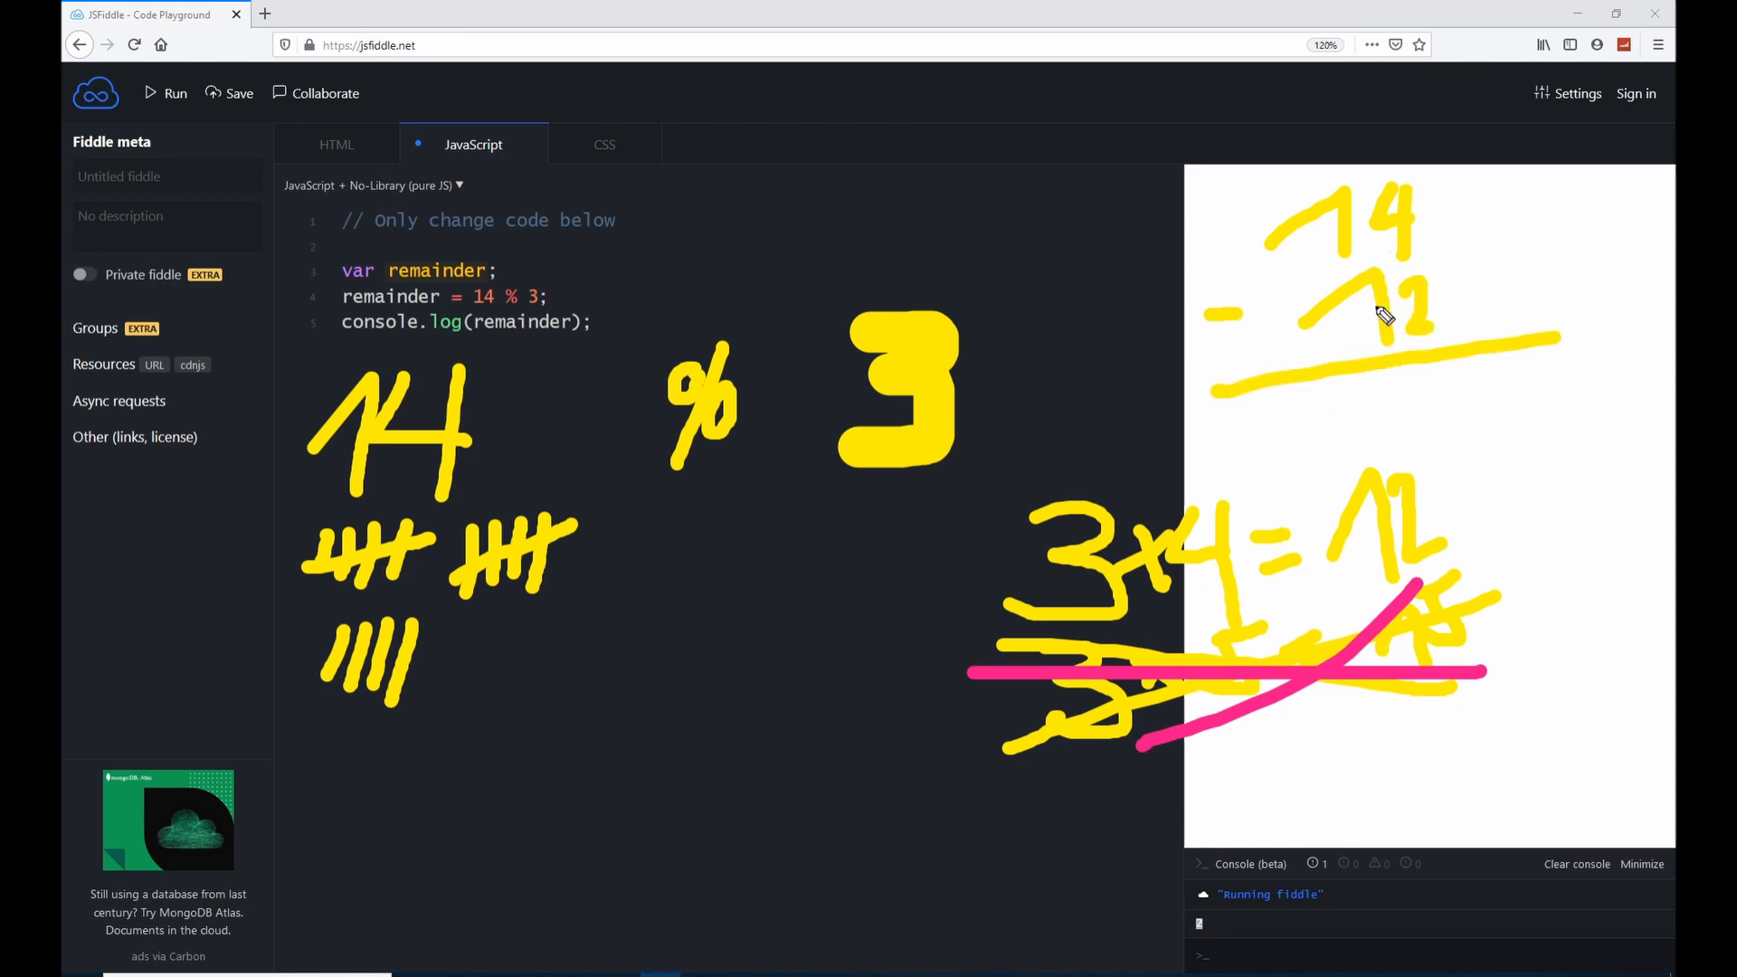
pyautogui.moveTo(1384, 265)
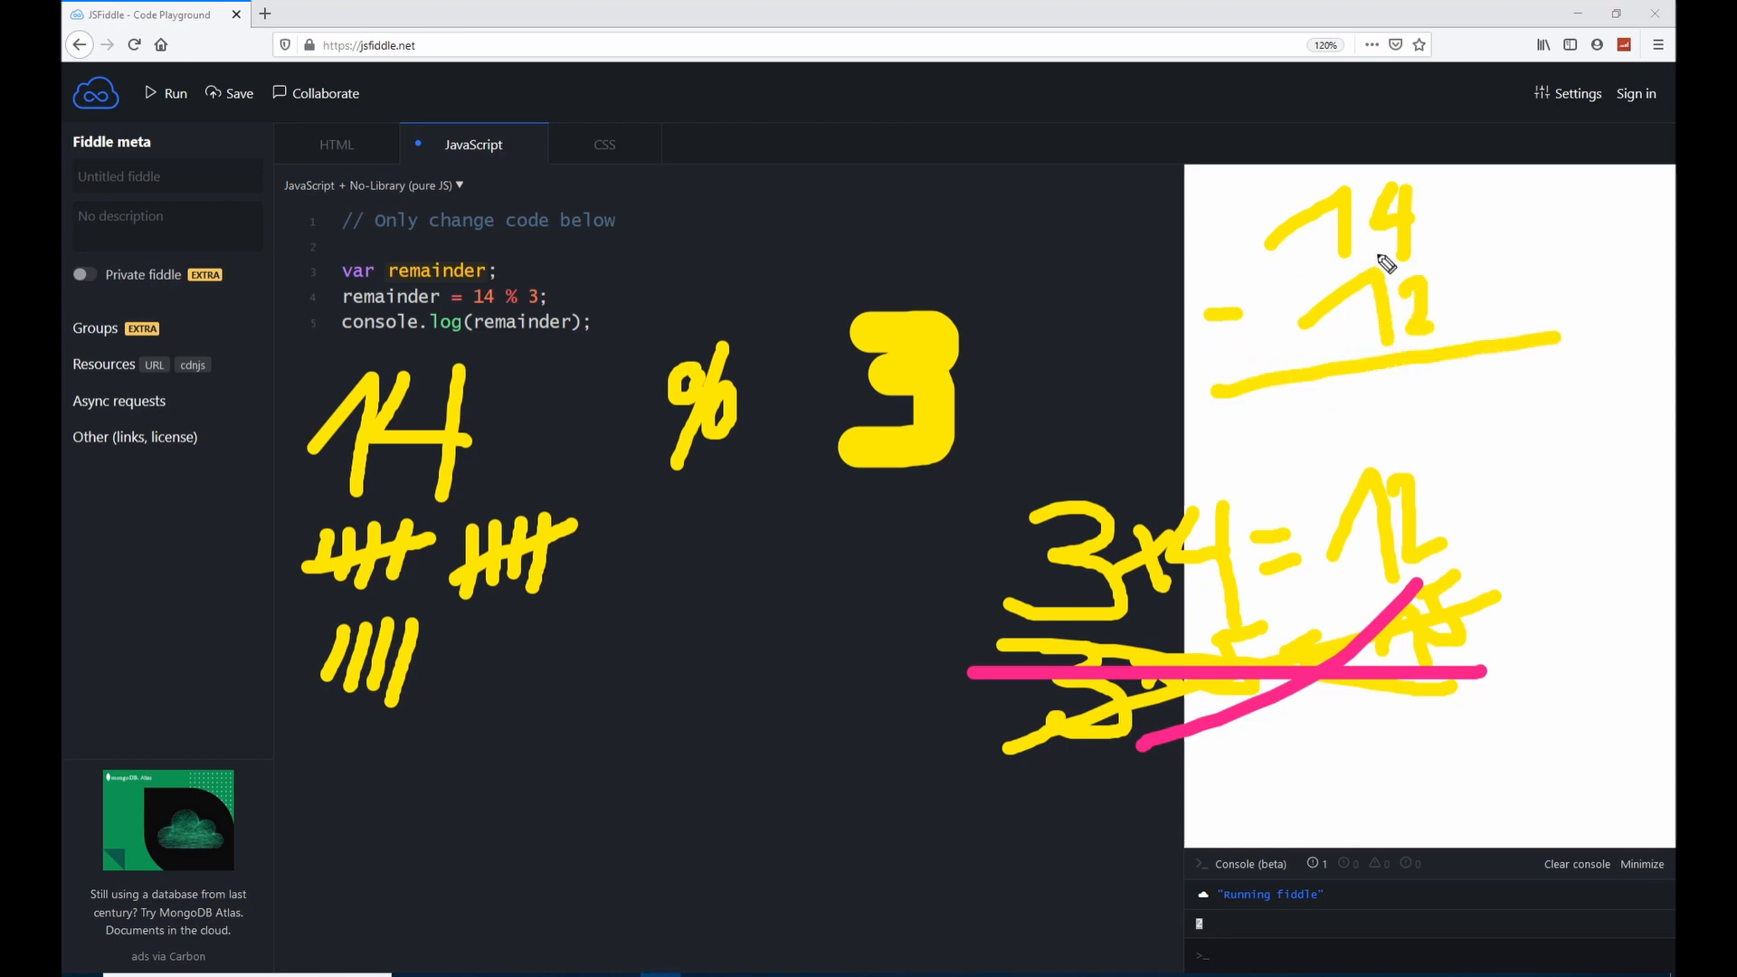
pyautogui.moveTo(1451, 376); pyautogui.dragTo(1508, 432)
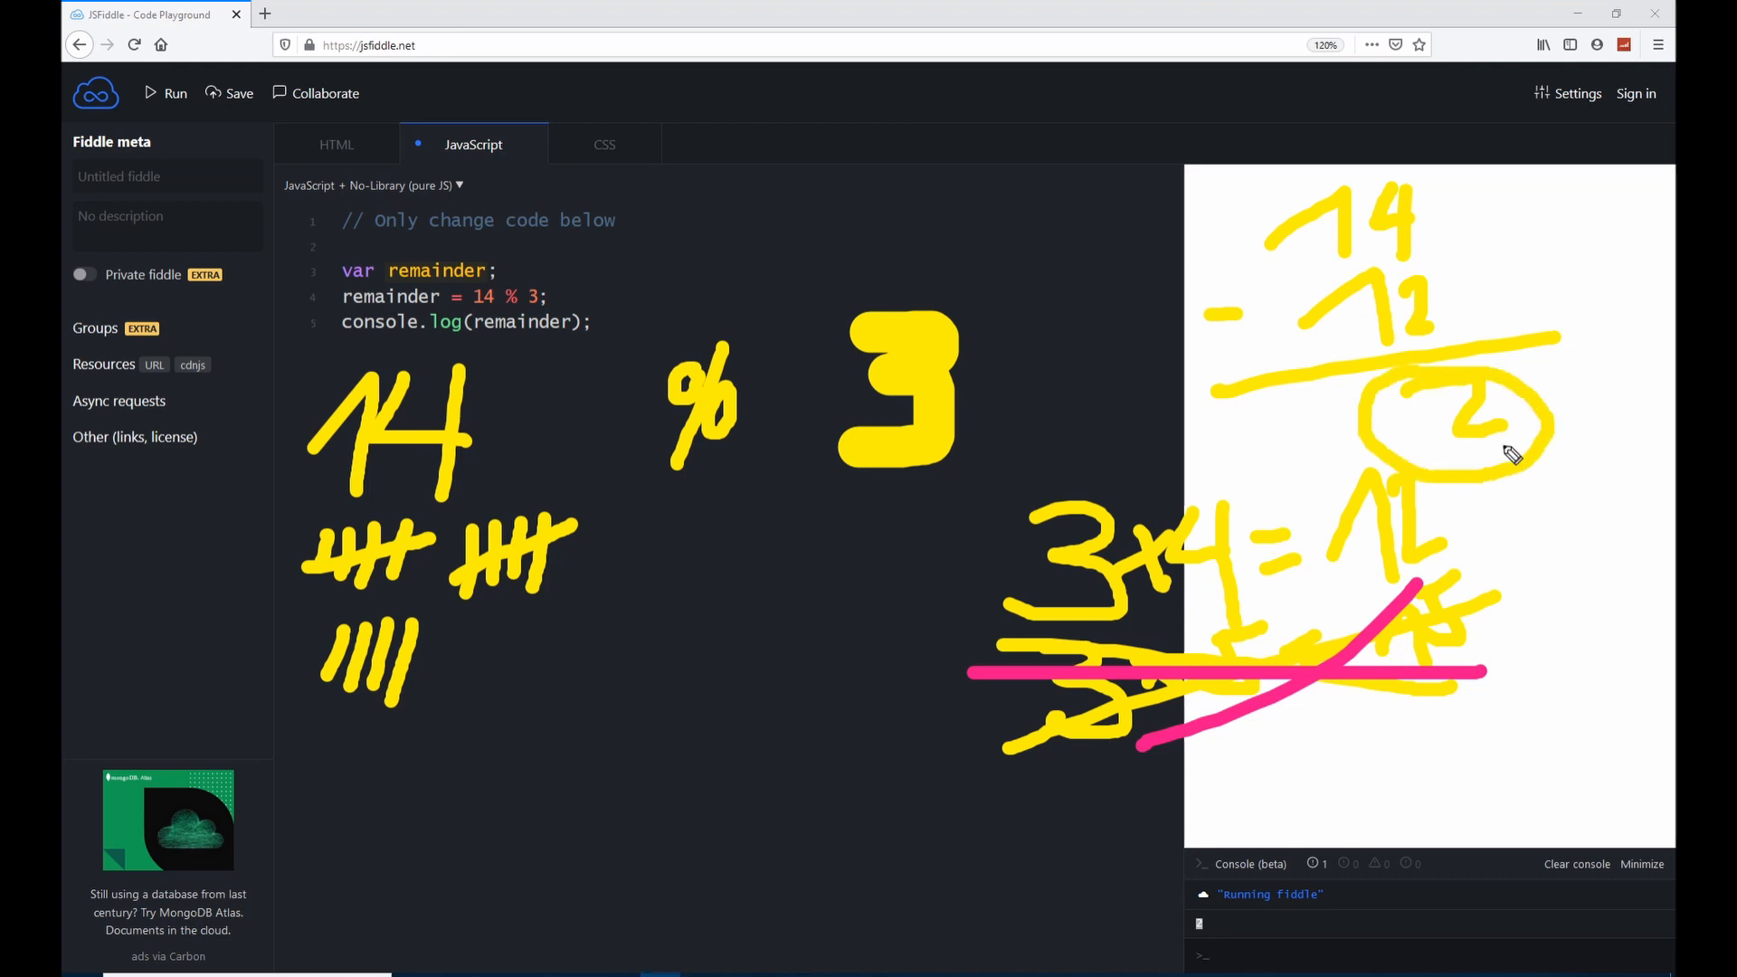
pyautogui.moveTo(1518, 454); pyautogui.dragTo(1213, 908)
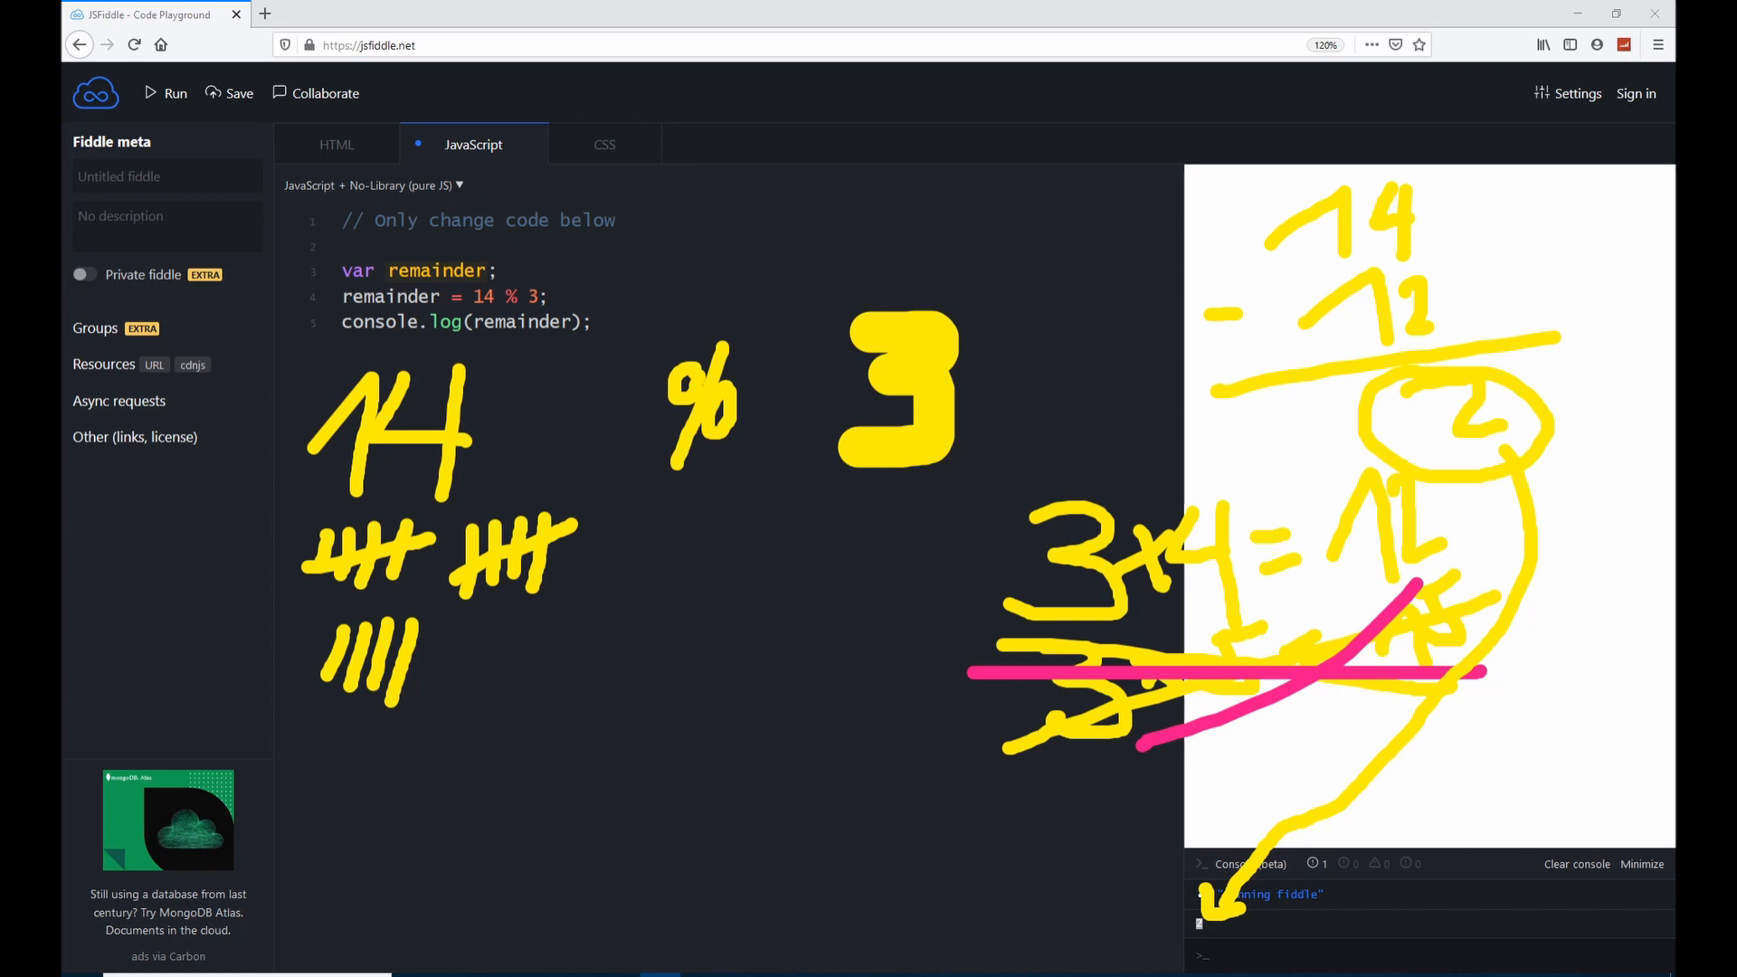
pyautogui.click(165, 93)
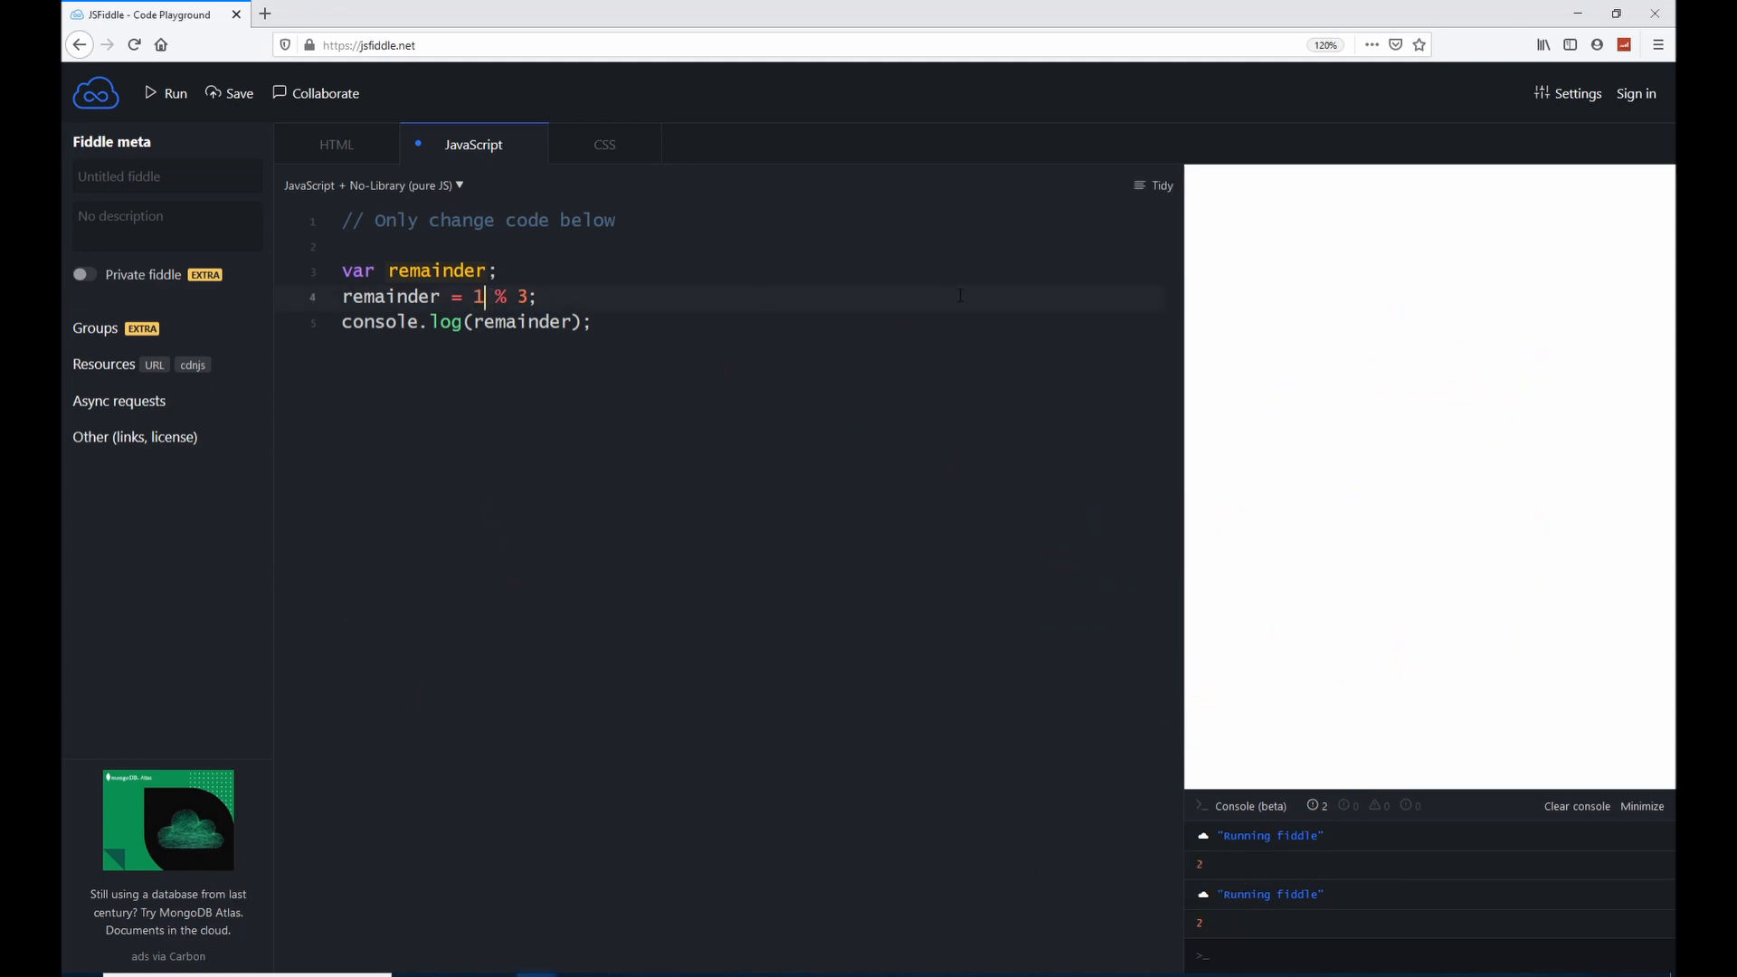
# - Change line 4 to 15 % 3 and rerun so the console logs 0
pyautogui.write('5')
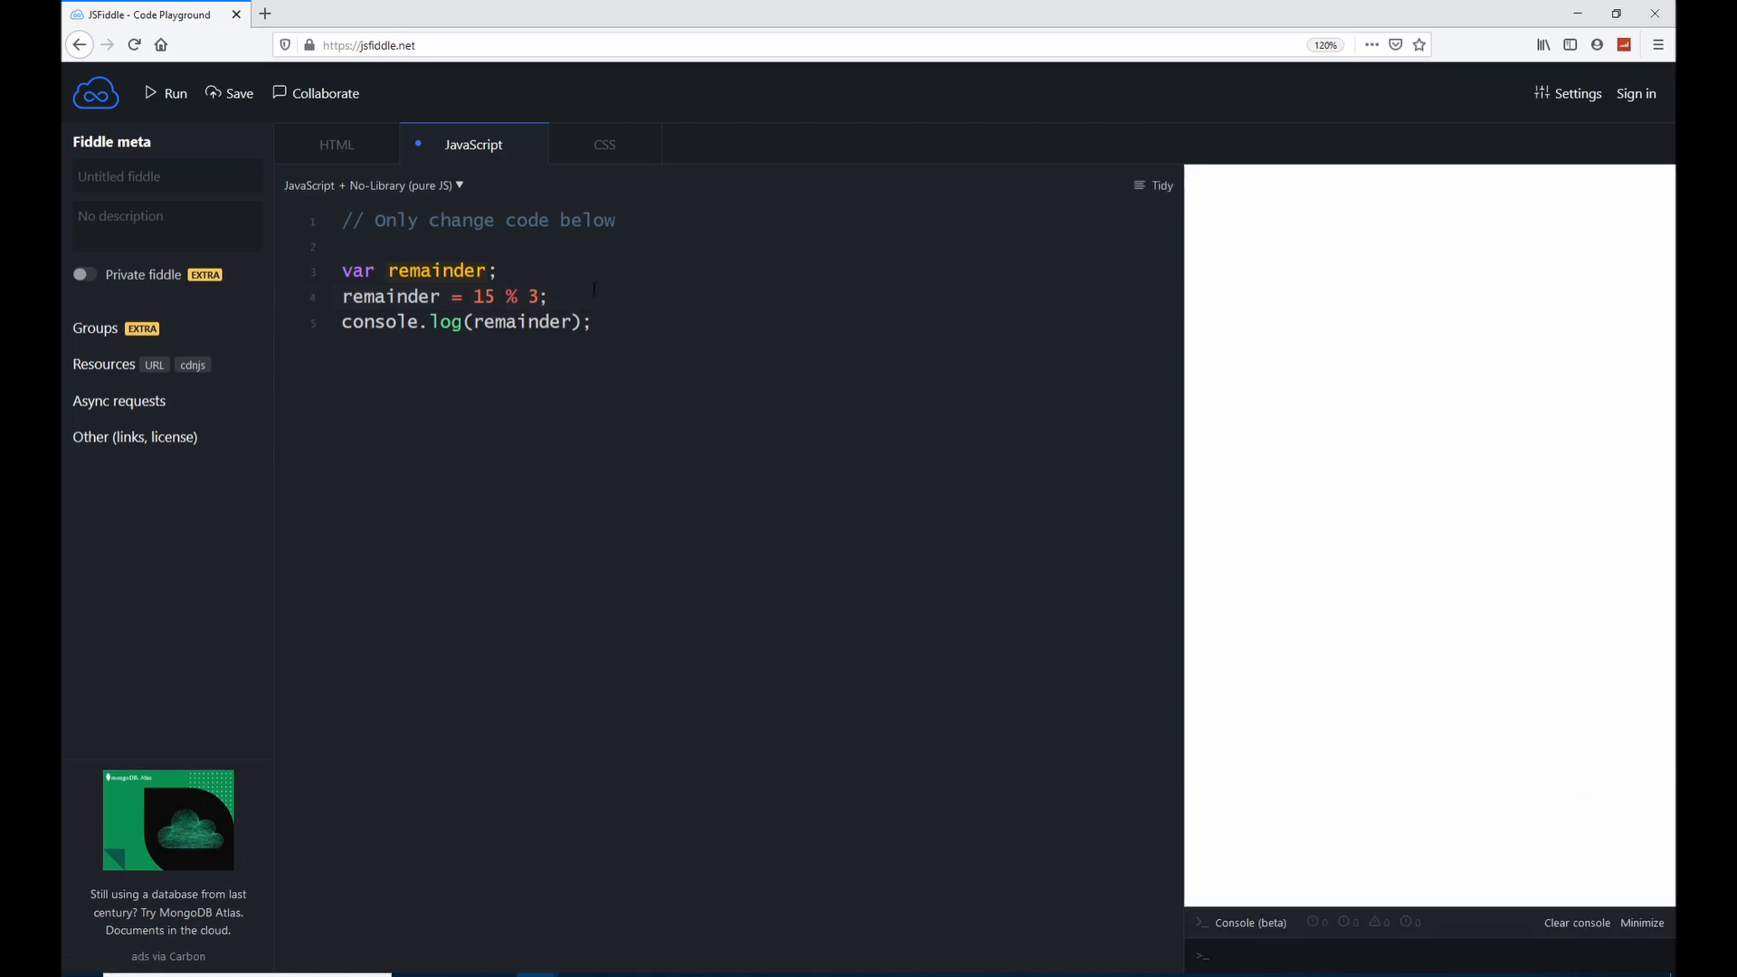
pyautogui.moveTo(174, 92)
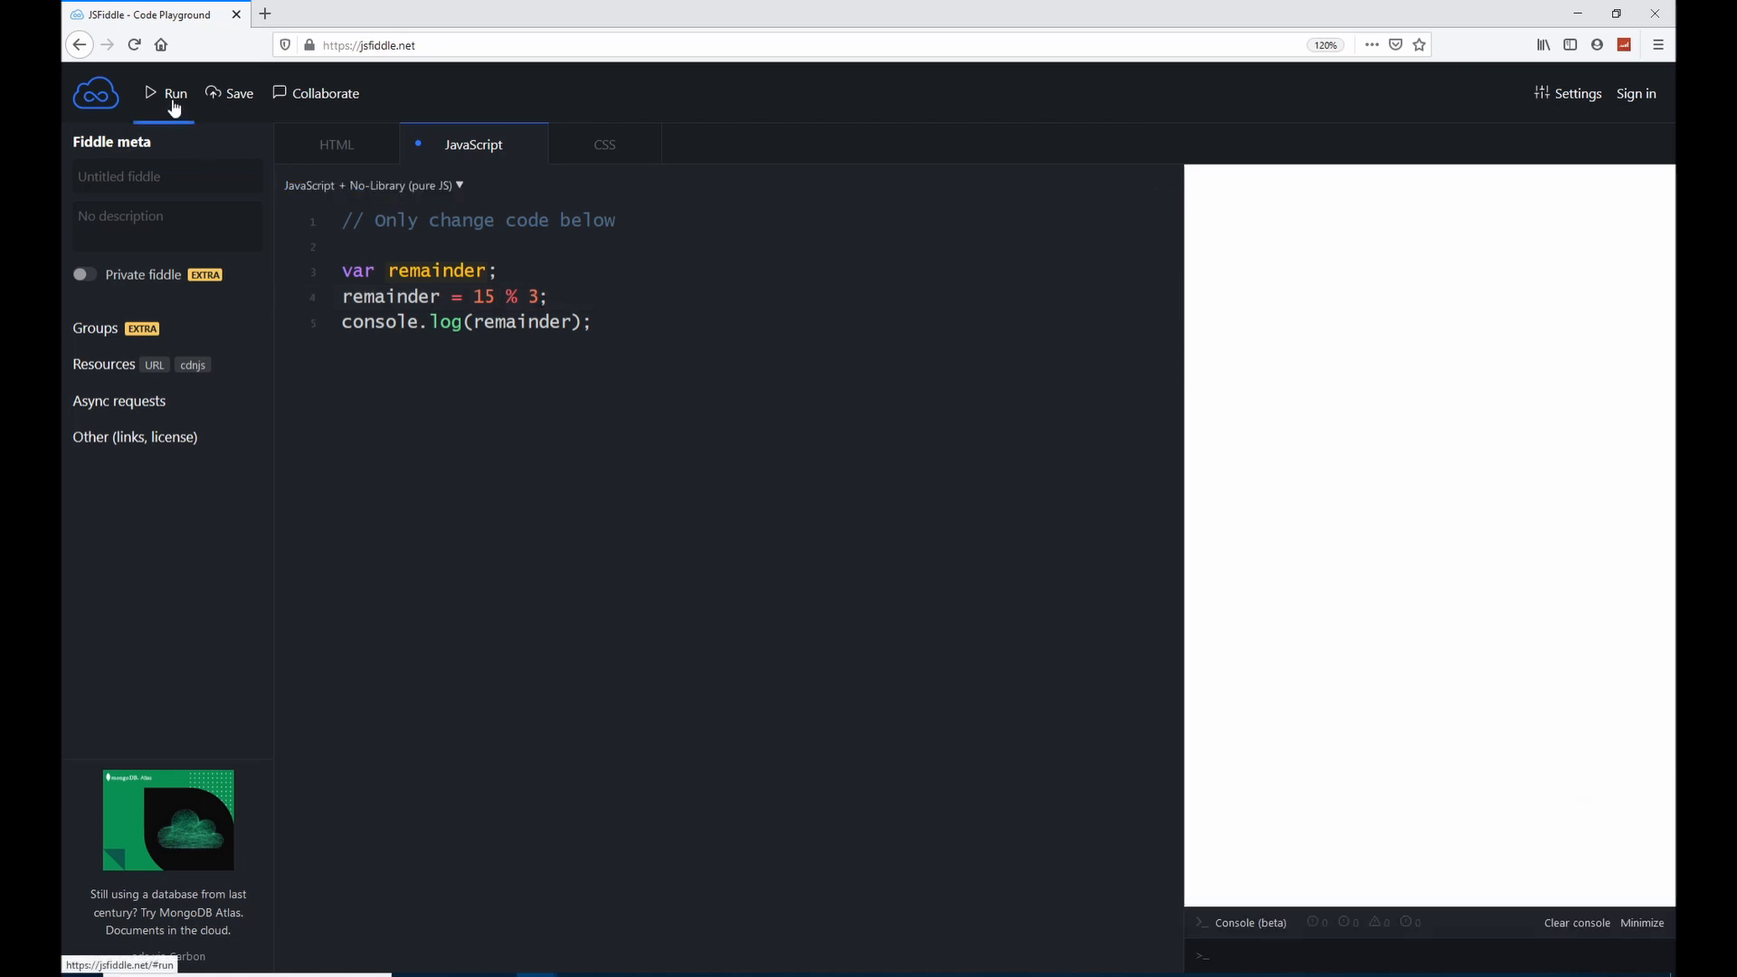
pyautogui.click(166, 92)
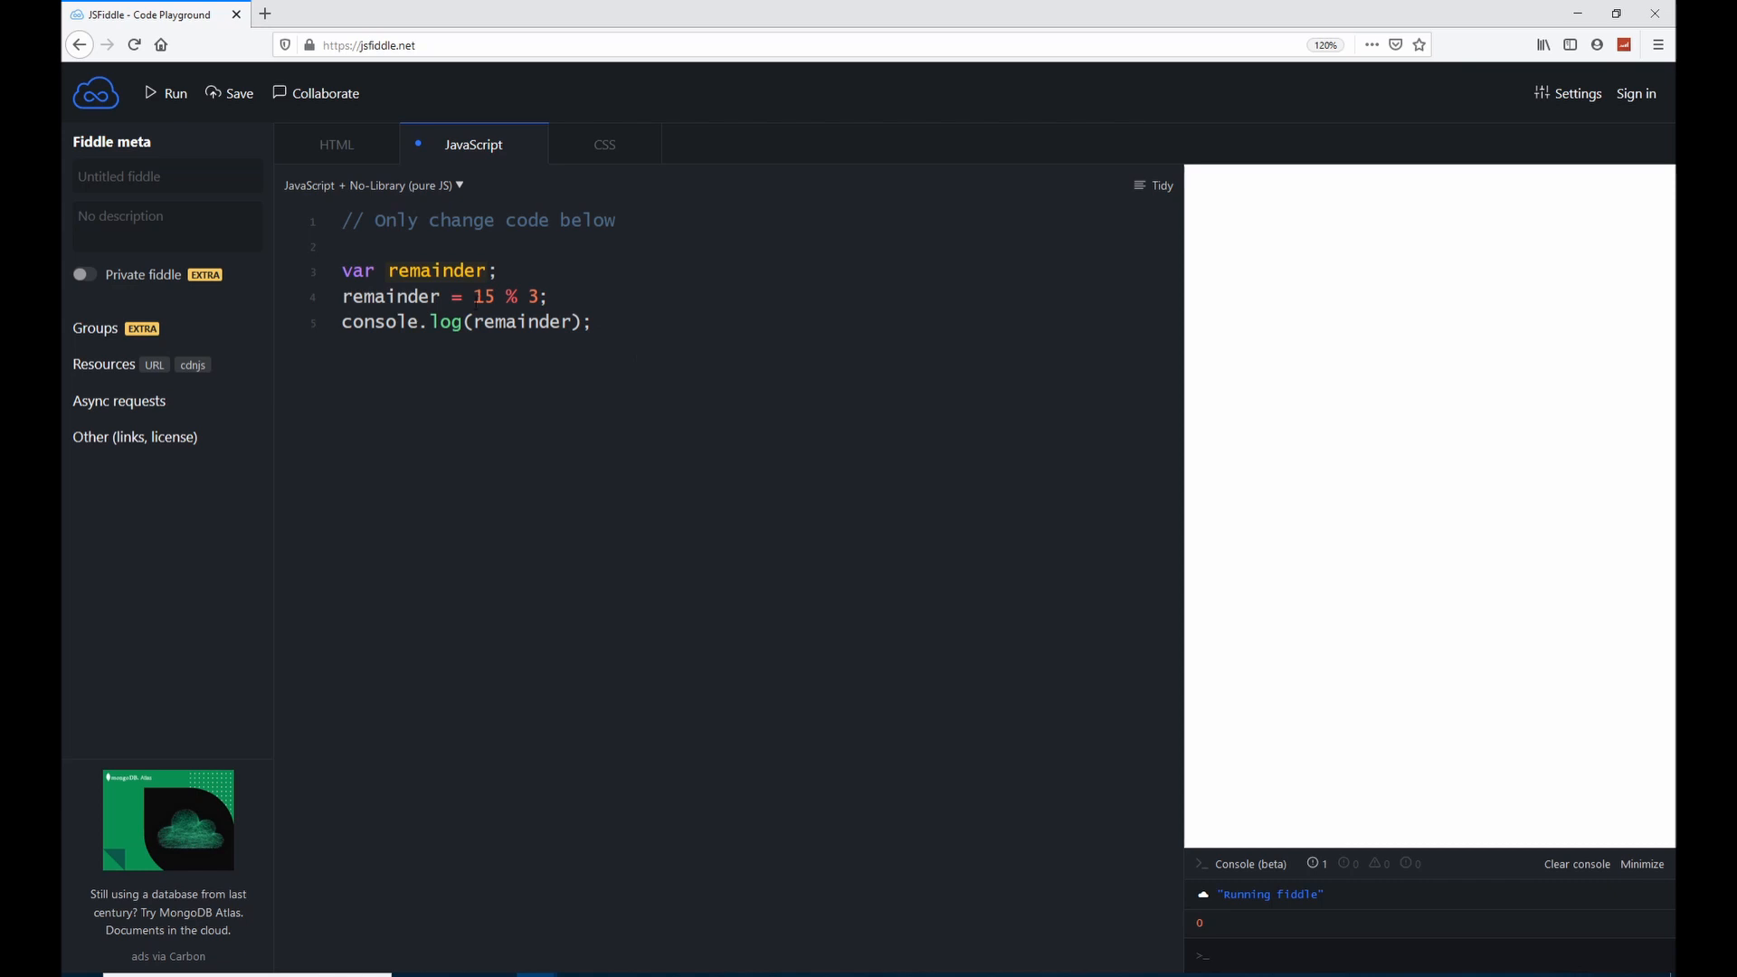
pyautogui.moveTo(619, 567)
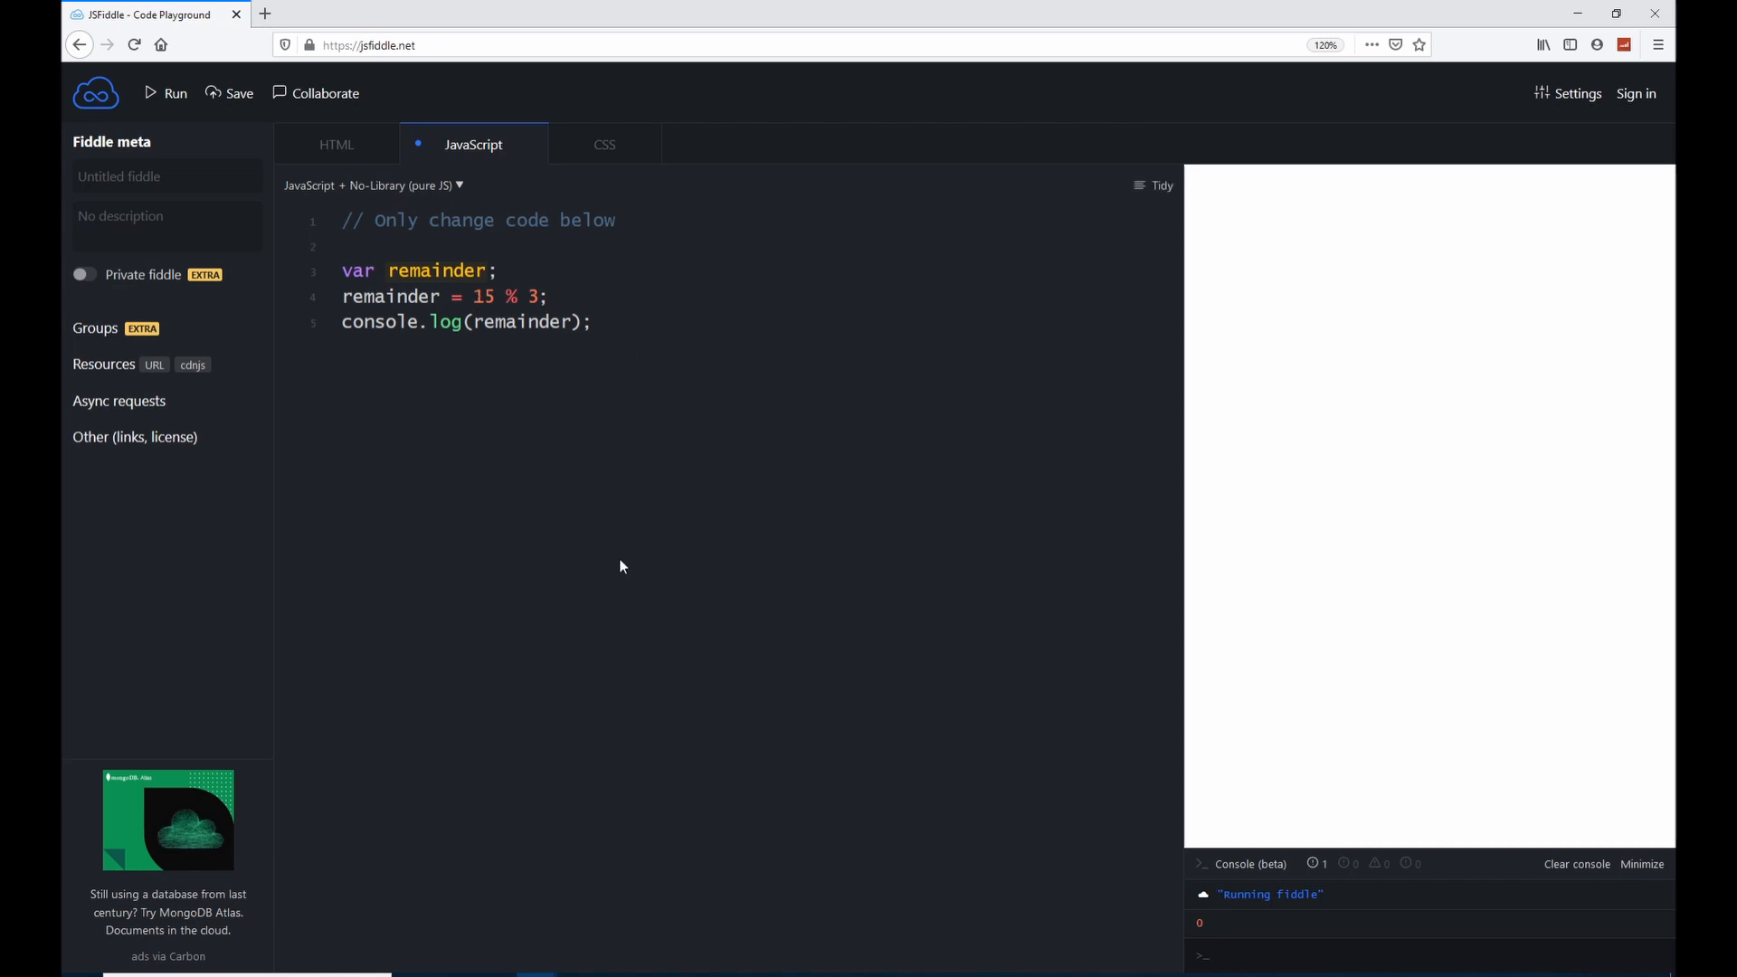
pyautogui.moveTo(687, 477)
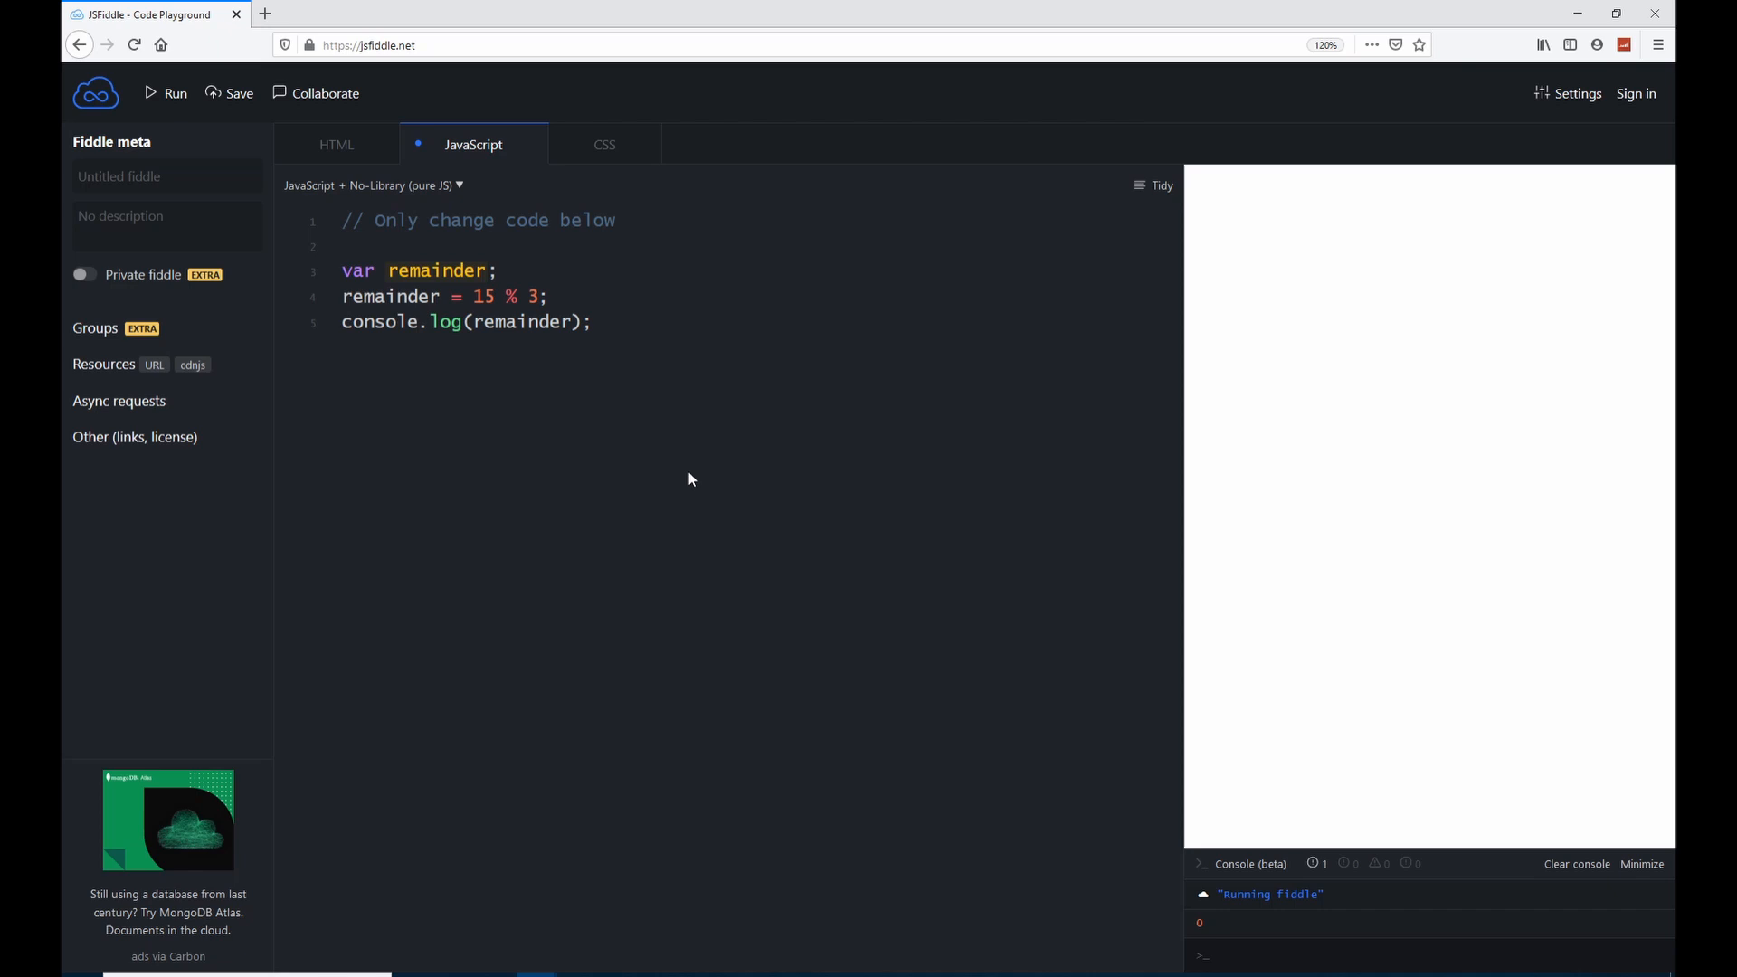
# - Change line 4 to 16 % 3 and rerun so the console logs 1
pyautogui.write('14')
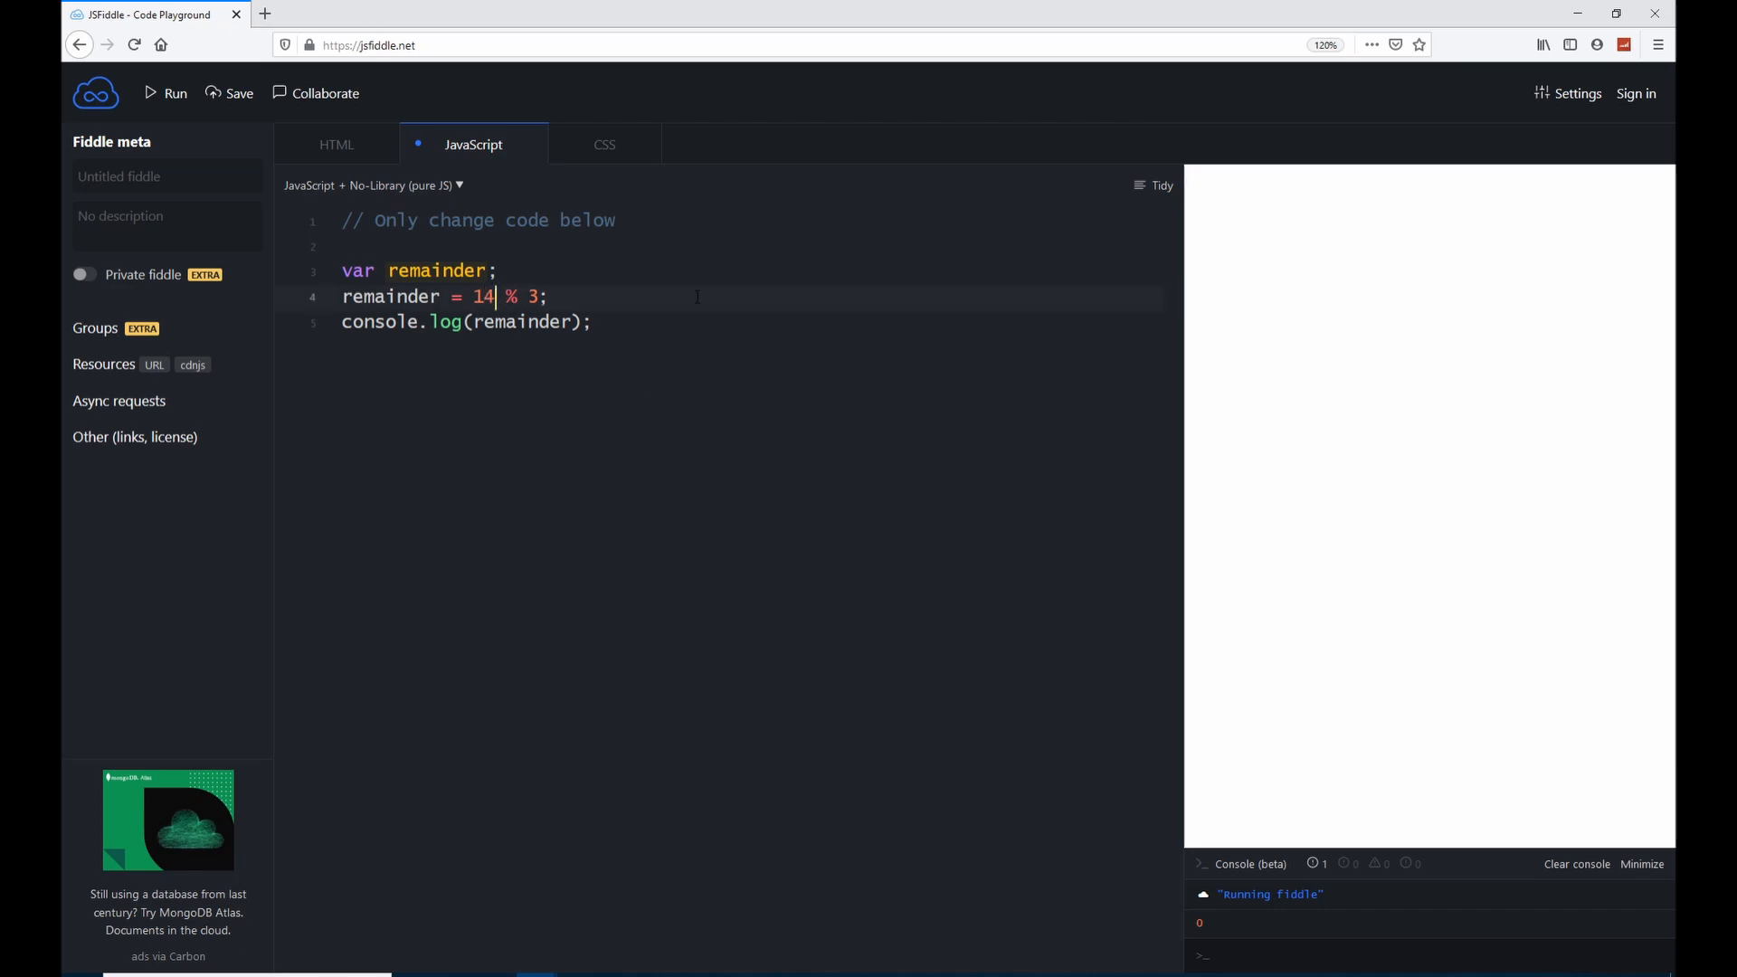
pyautogui.write('6')
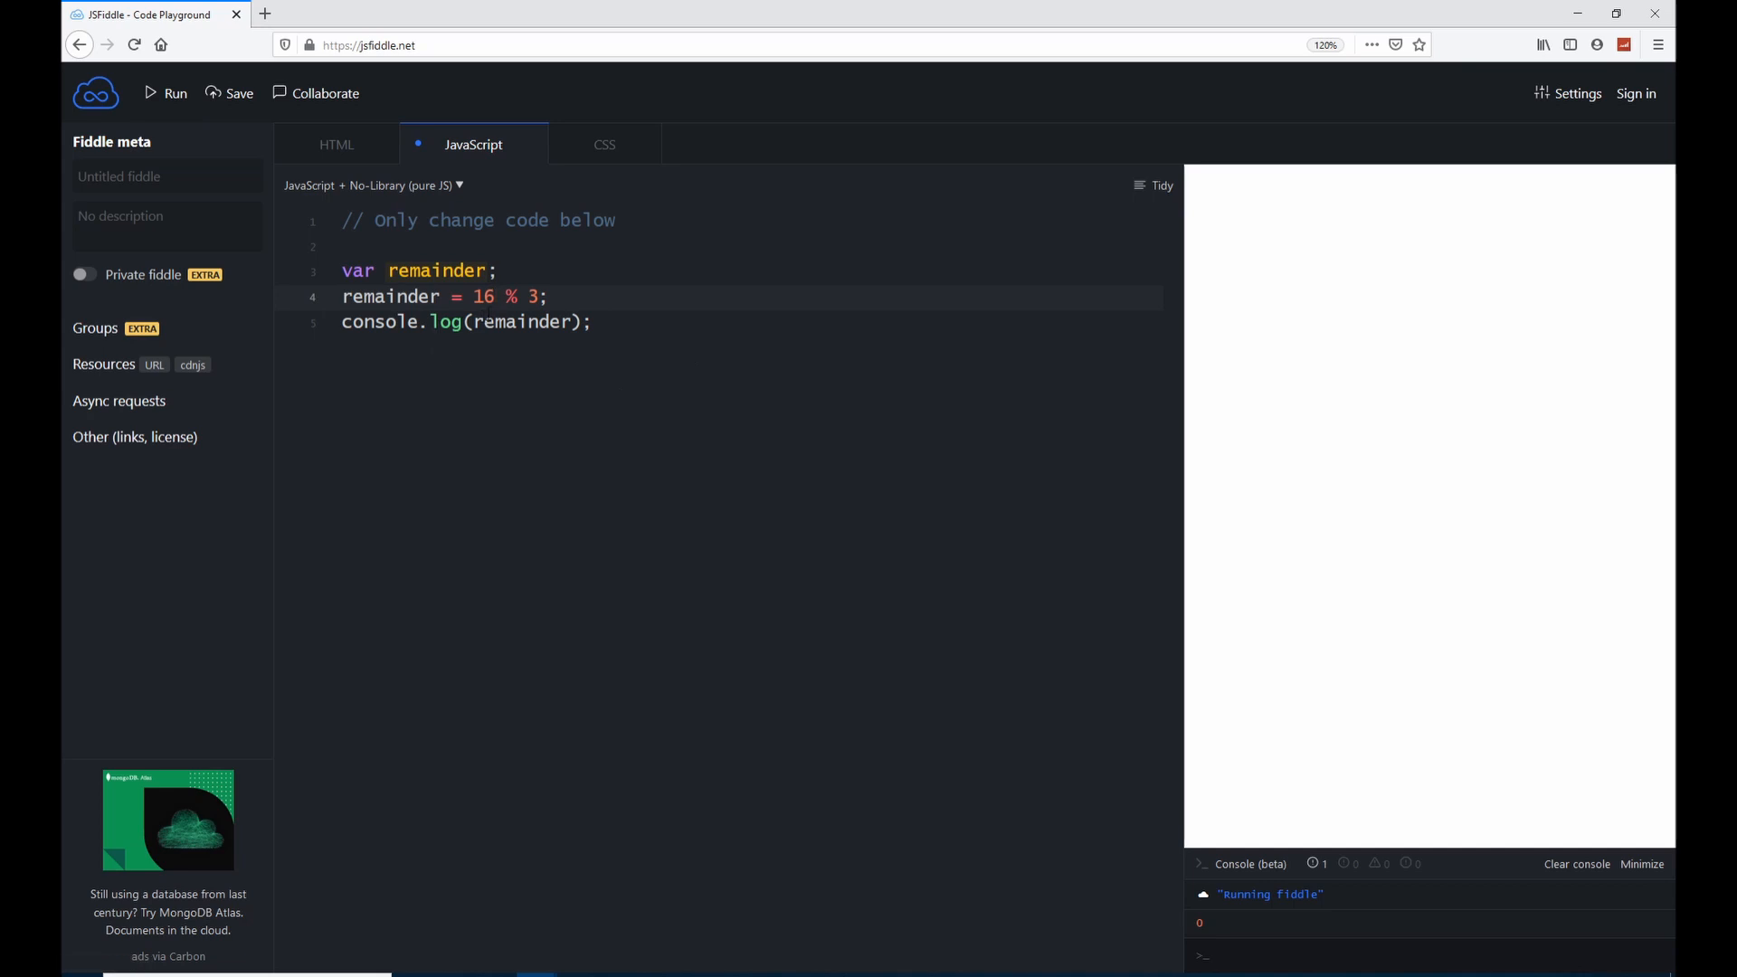
pyautogui.click(499, 295)
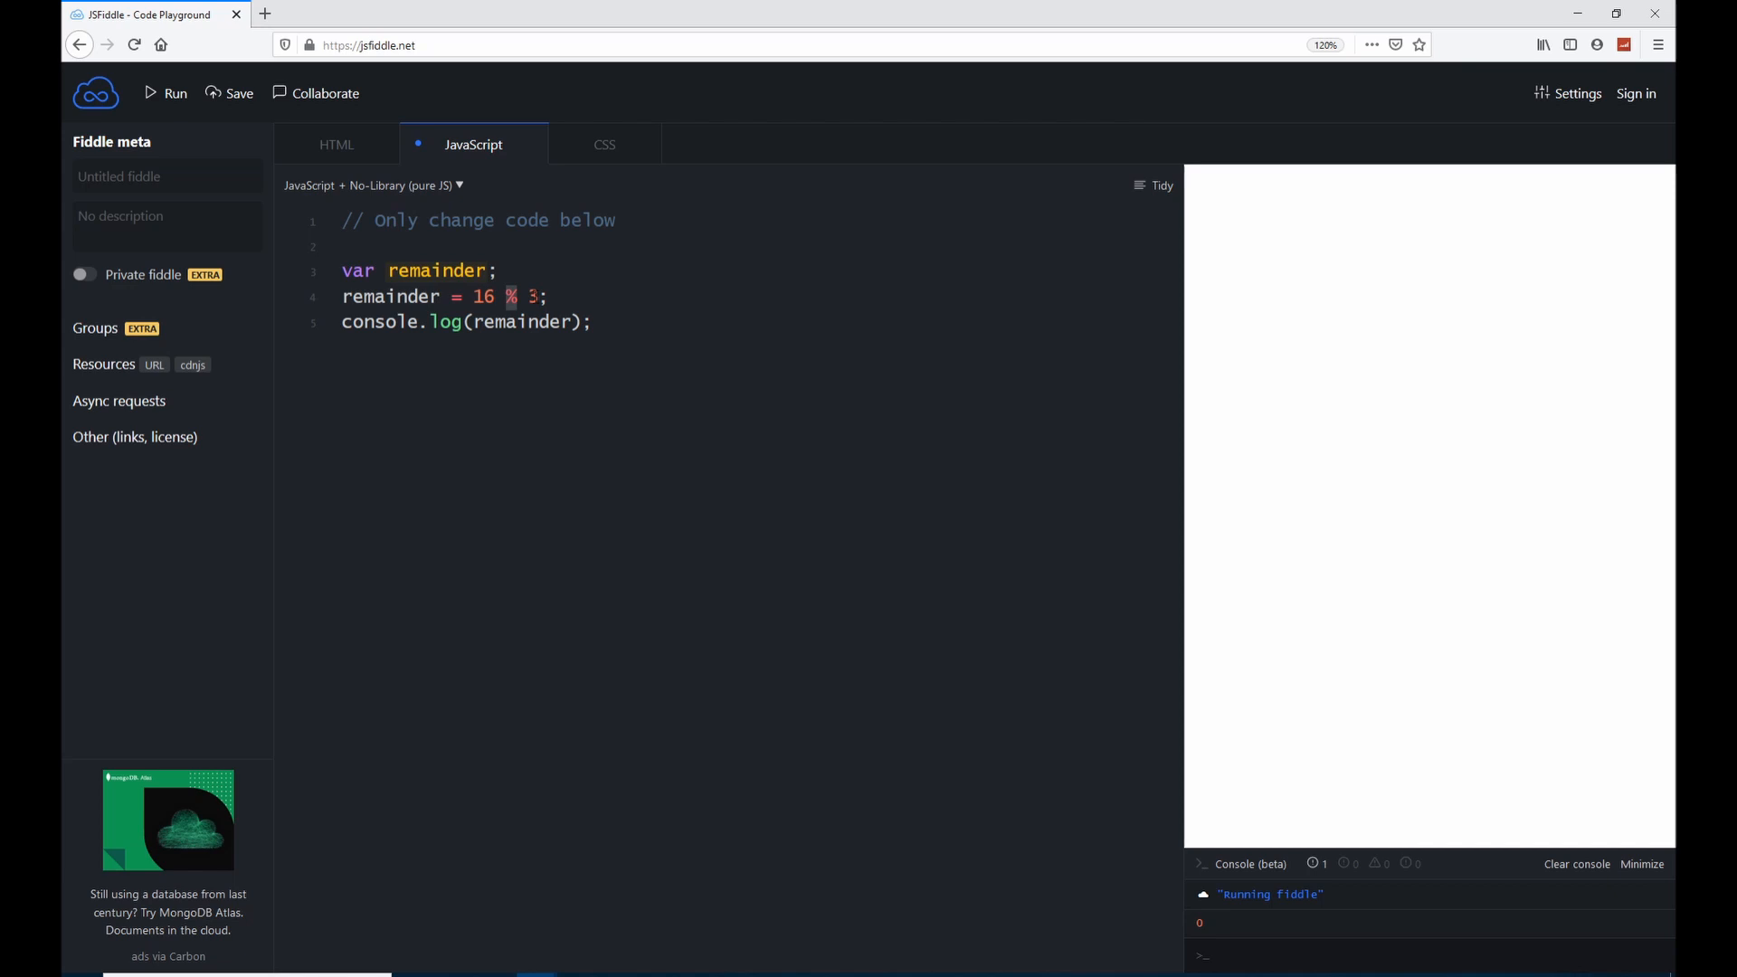
pyautogui.click(166, 93)
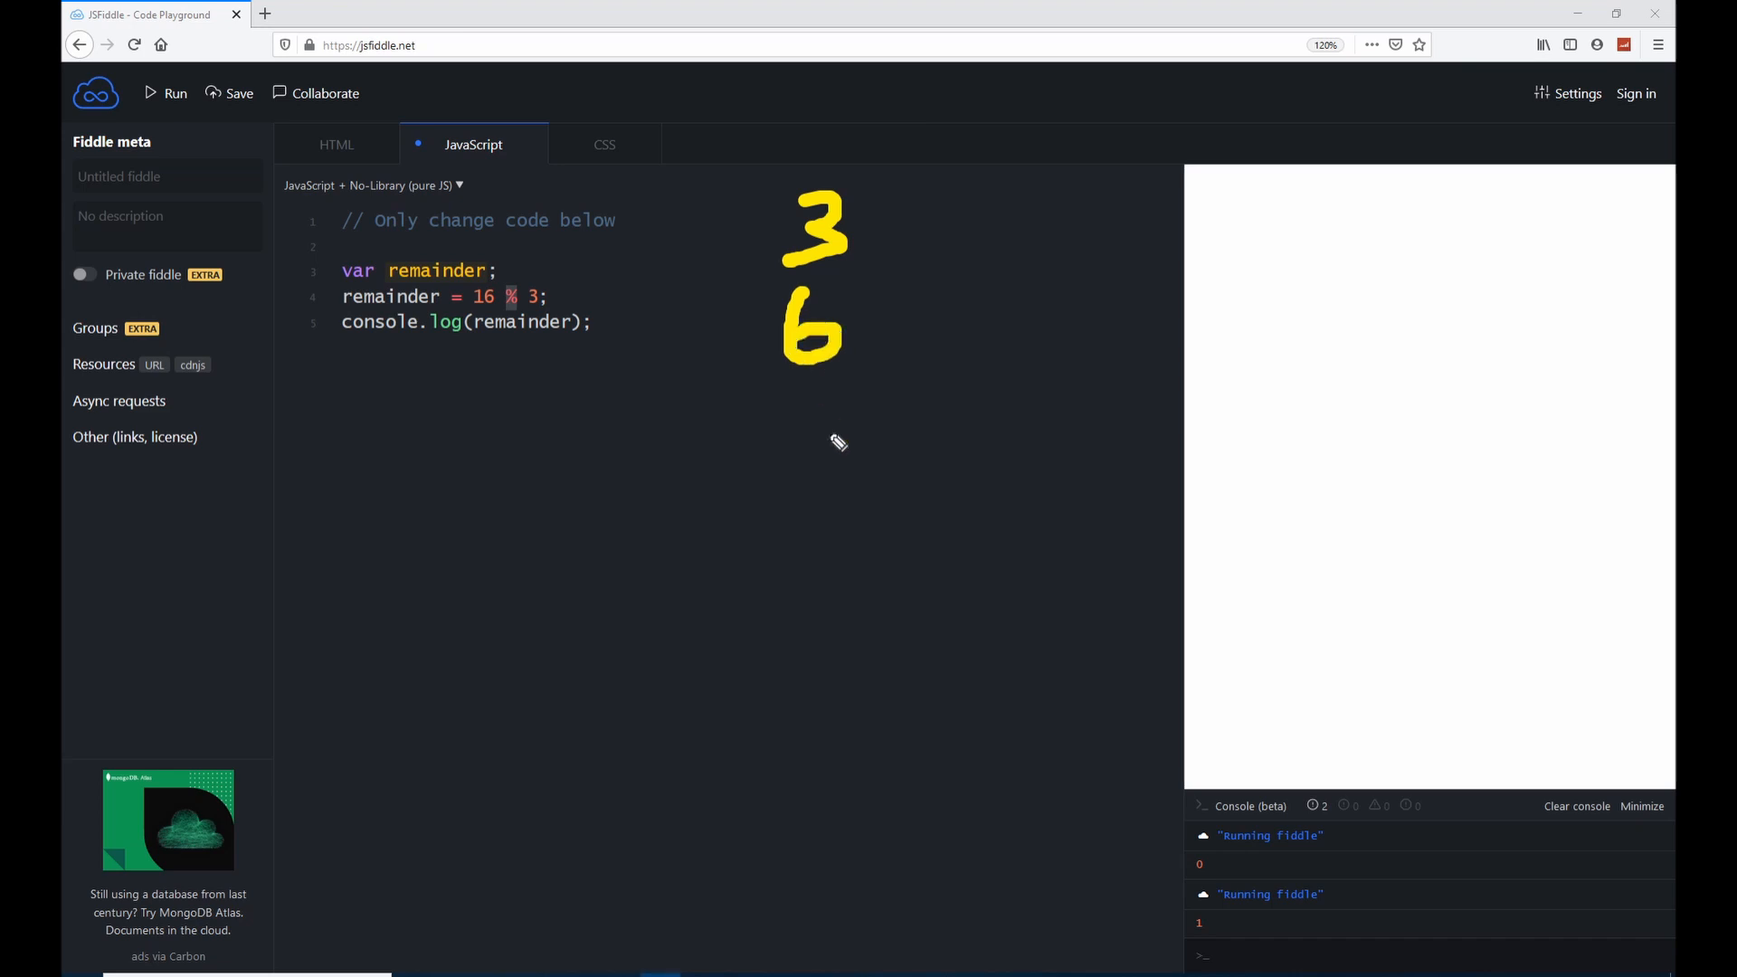
# - Write the multiples of 3 through 18, circling 15 and crossing out 18
pyautogui.moveTo(798, 387); pyautogui.dragTo(825, 487)
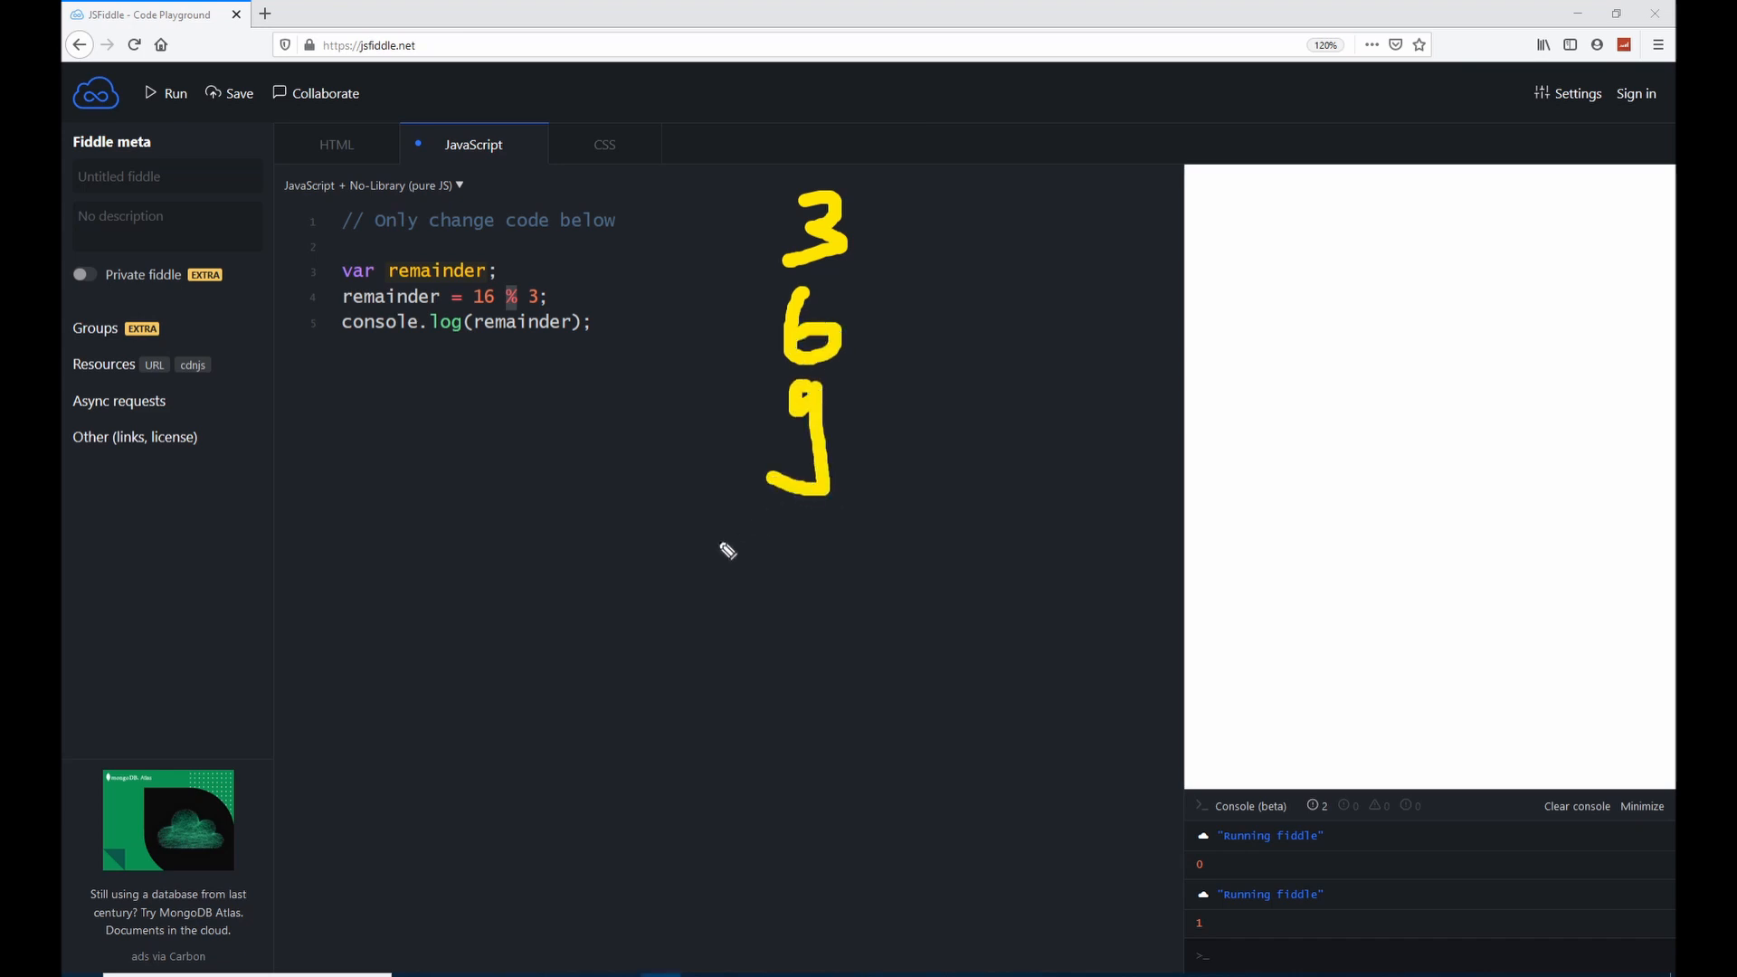
pyautogui.moveTo(698, 564); pyautogui.dragTo(787, 615)
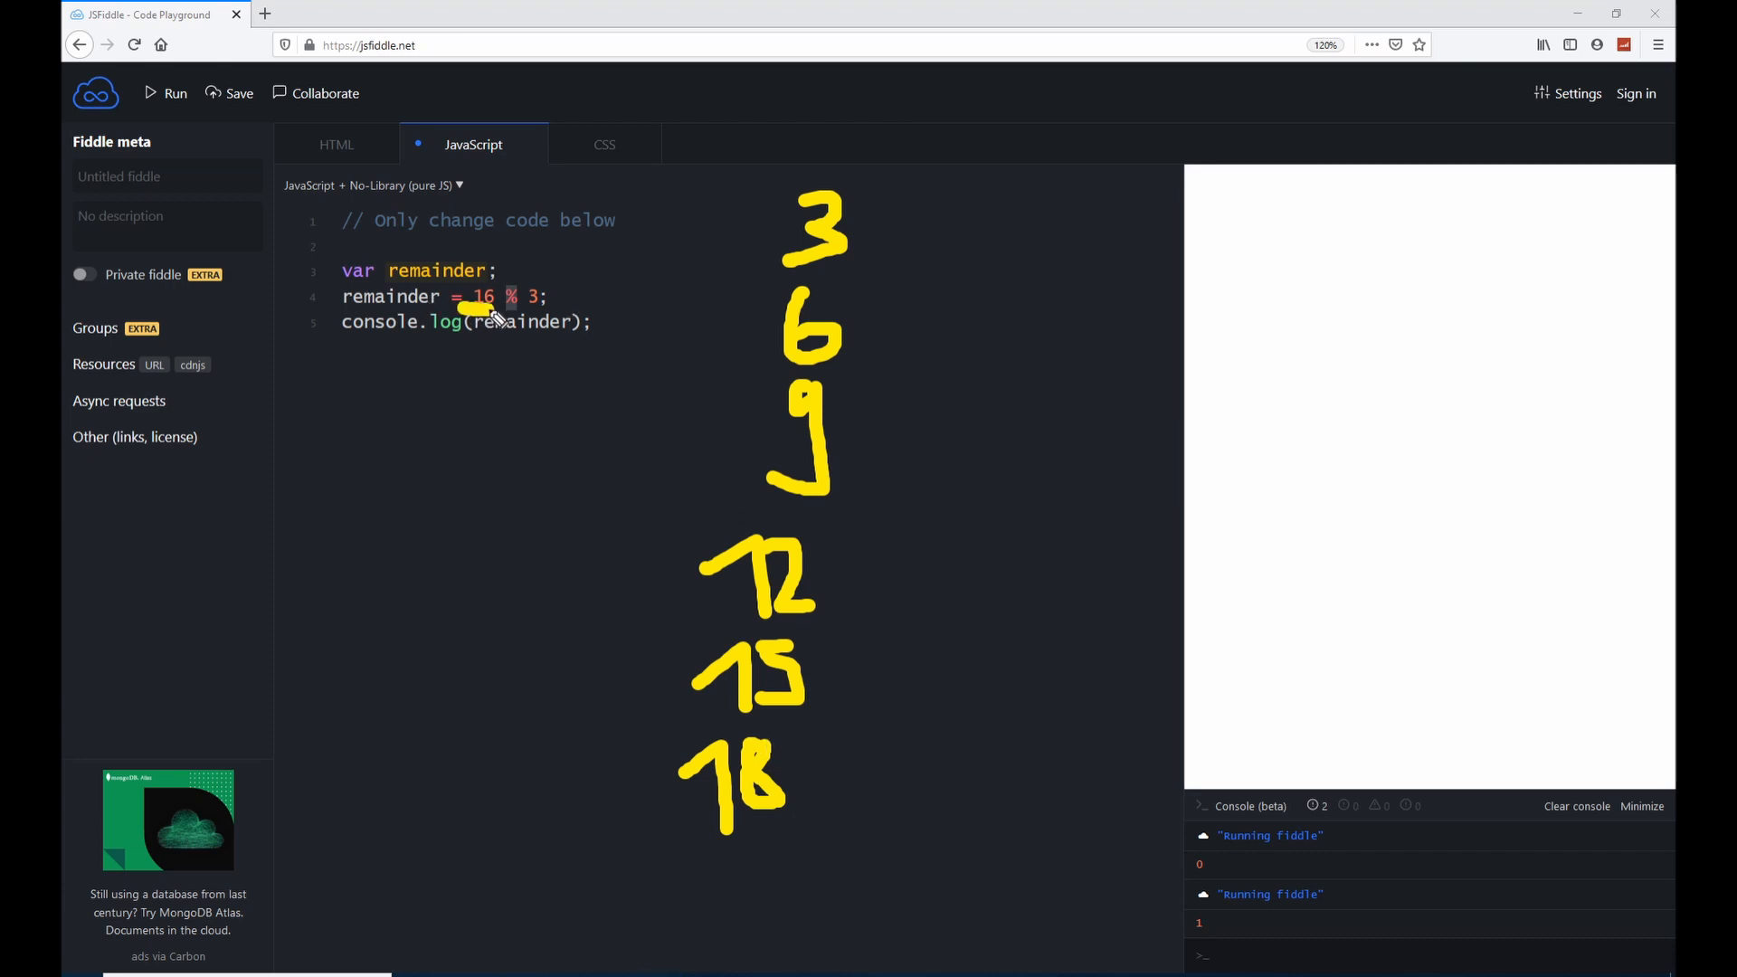
pyautogui.moveTo(832, 782)
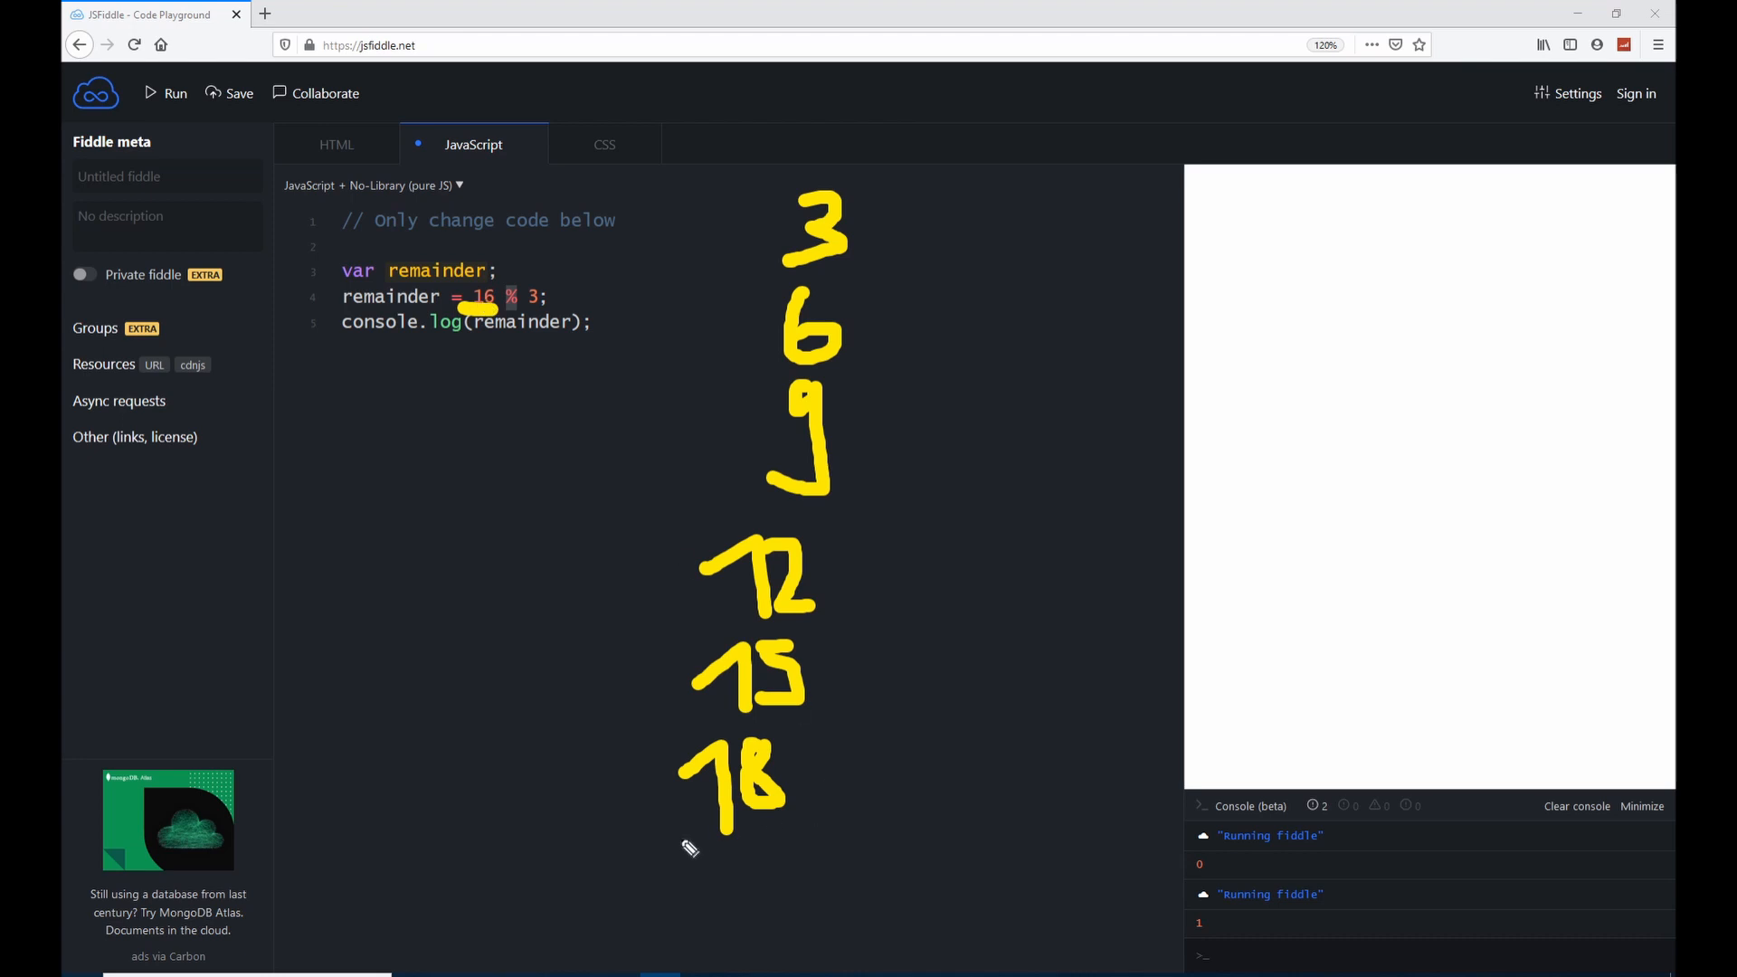
pyautogui.moveTo(670, 726); pyautogui.dragTo(815, 835)
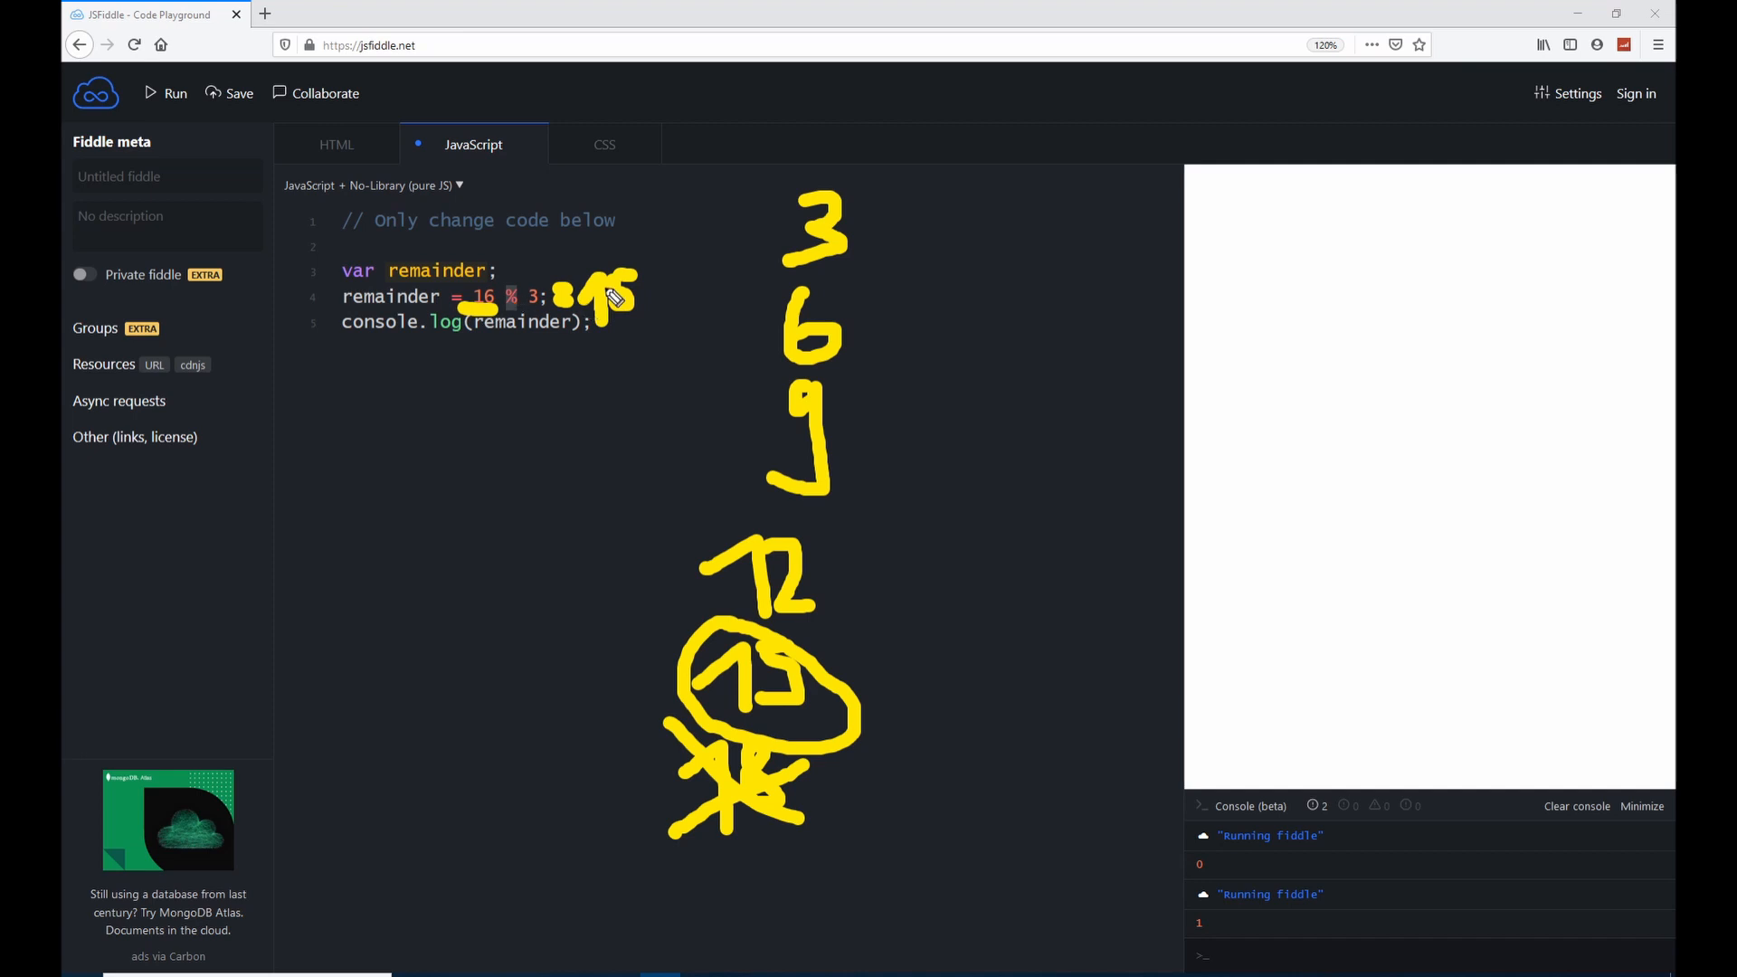
pyautogui.moveTo(543, 307)
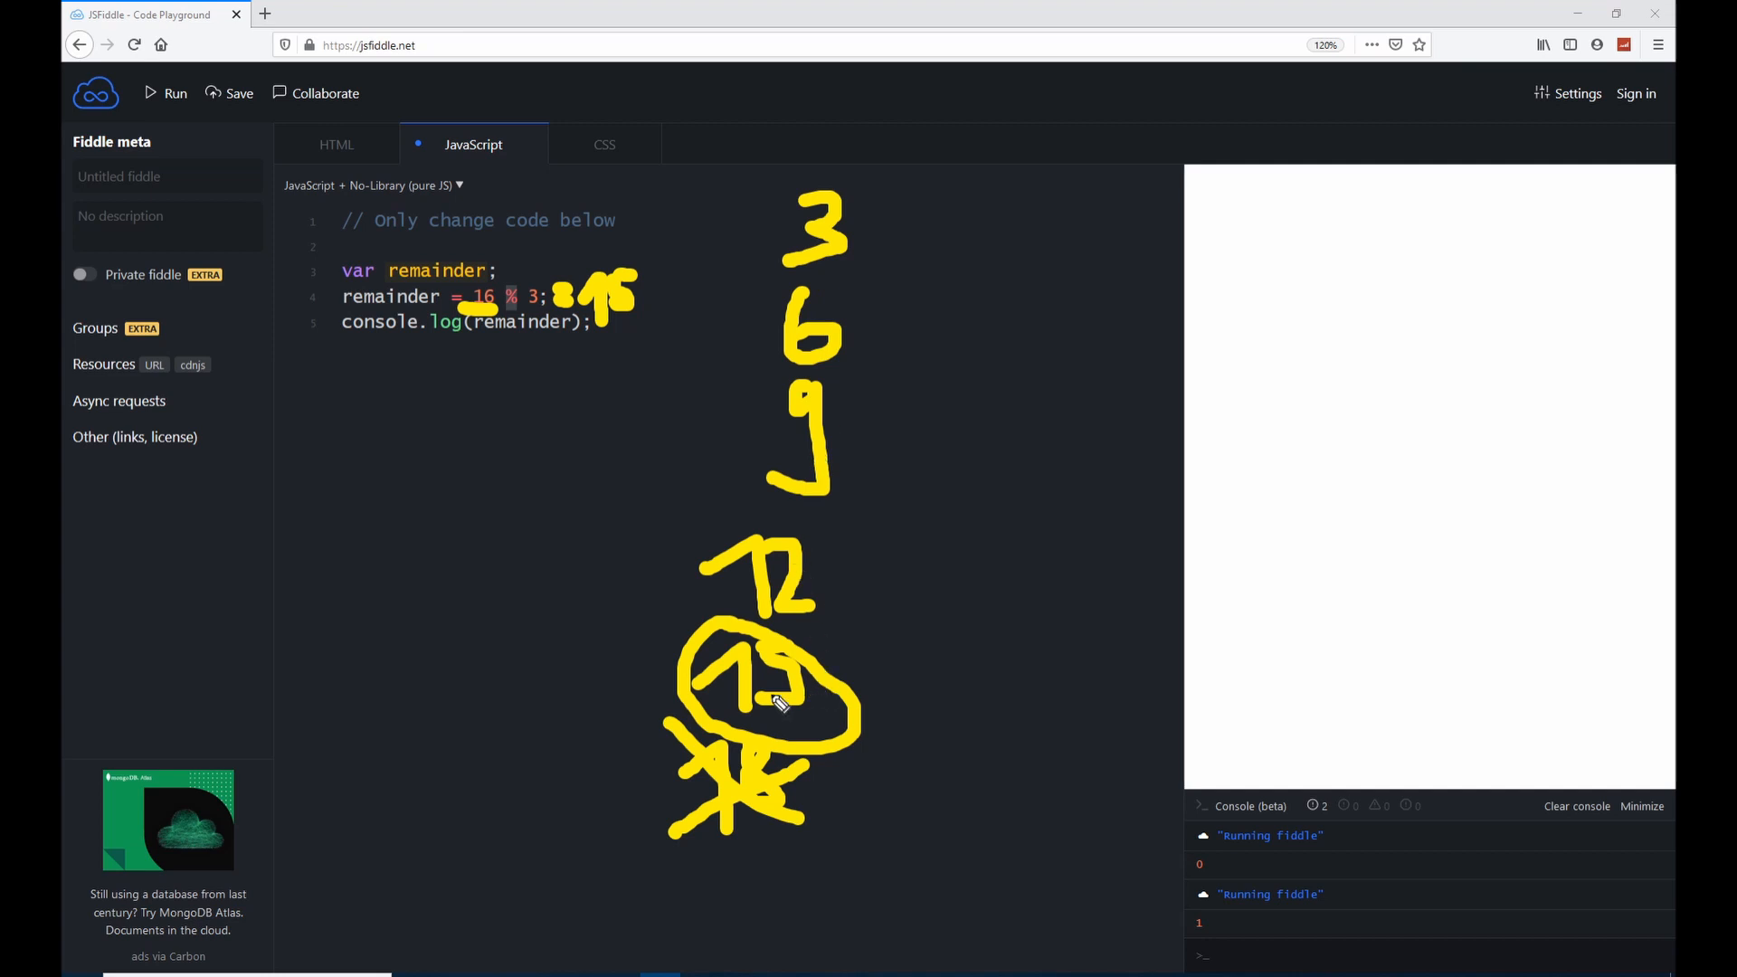
pyautogui.moveTo(543, 309)
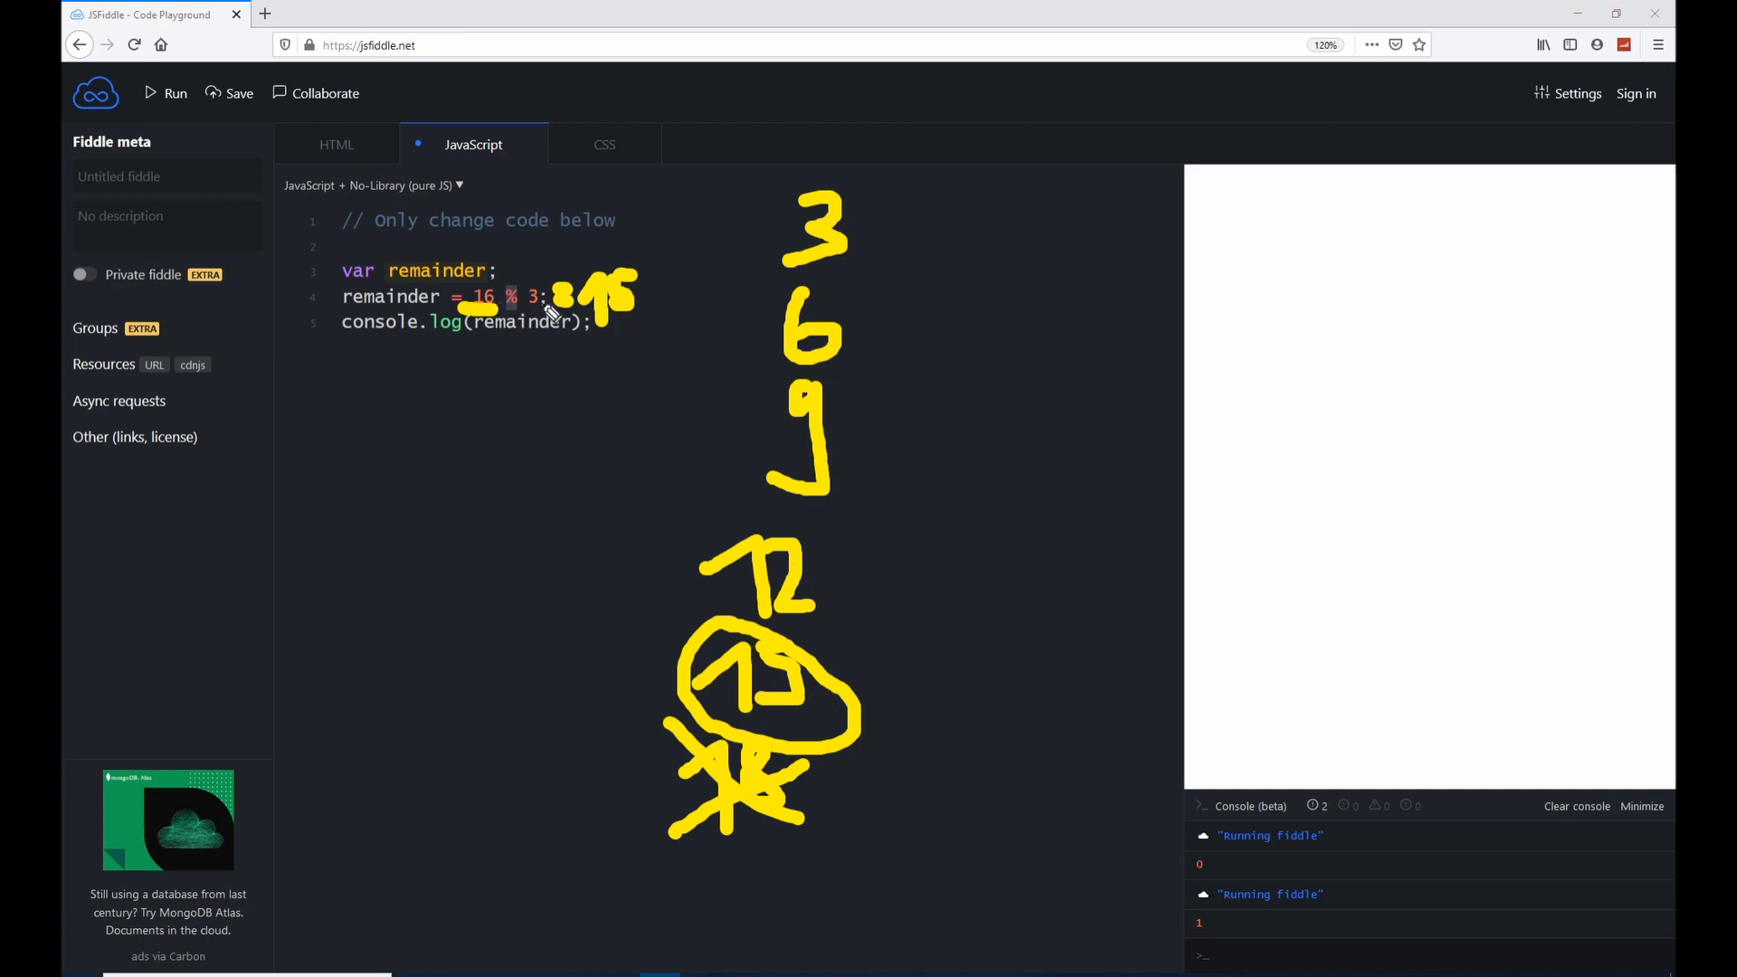